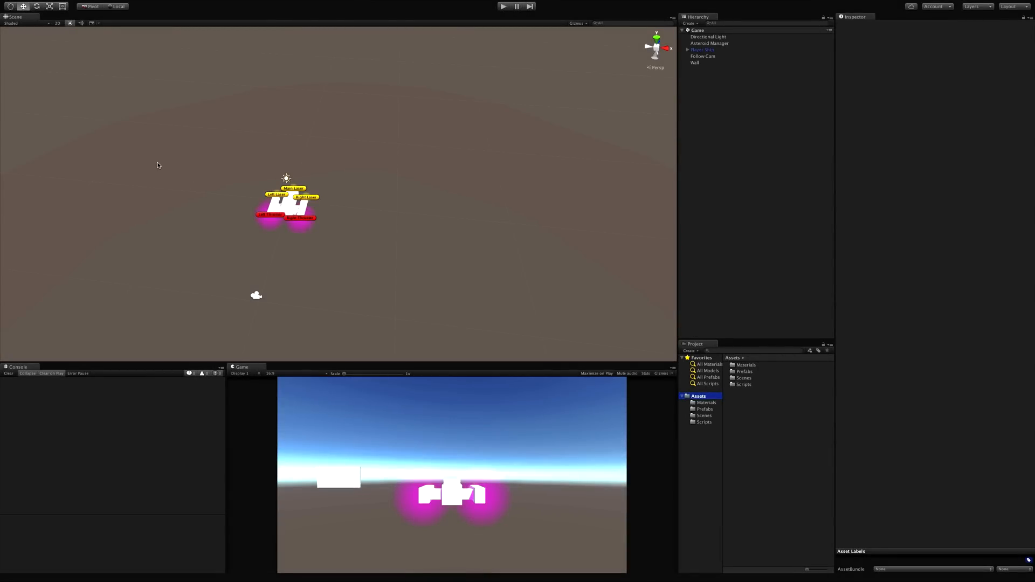
{"action": "mouse_move", "coordinate": [290, 210]}
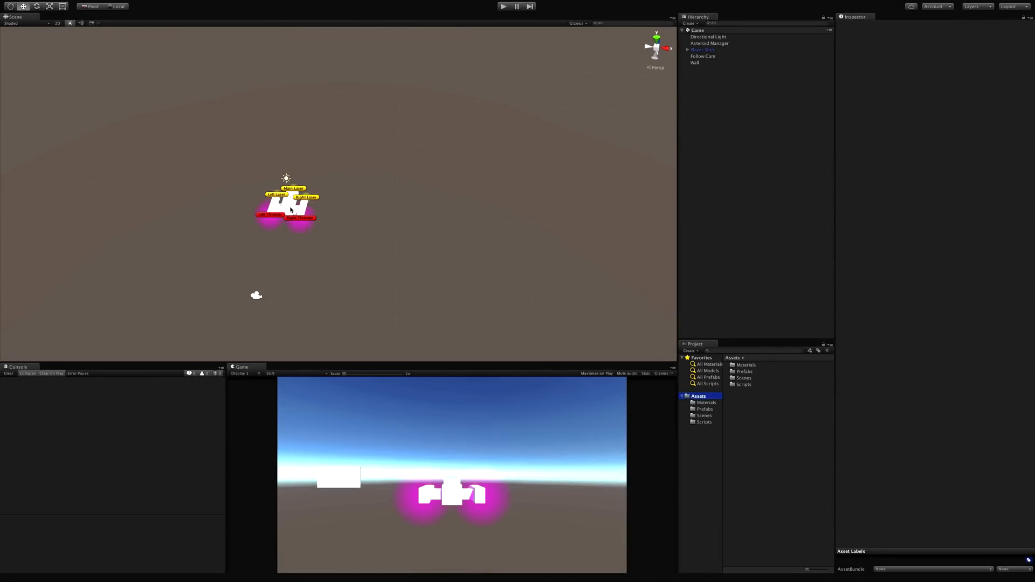
{"action": "mouse_move", "coordinate": [223, 206]}
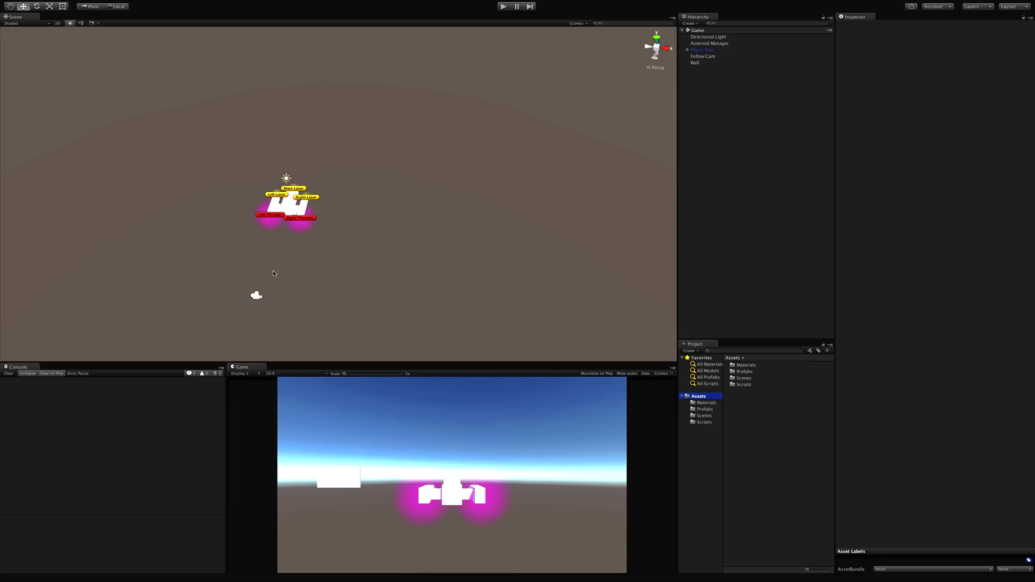
{"action": "mouse_move", "coordinate": [645, 104]}
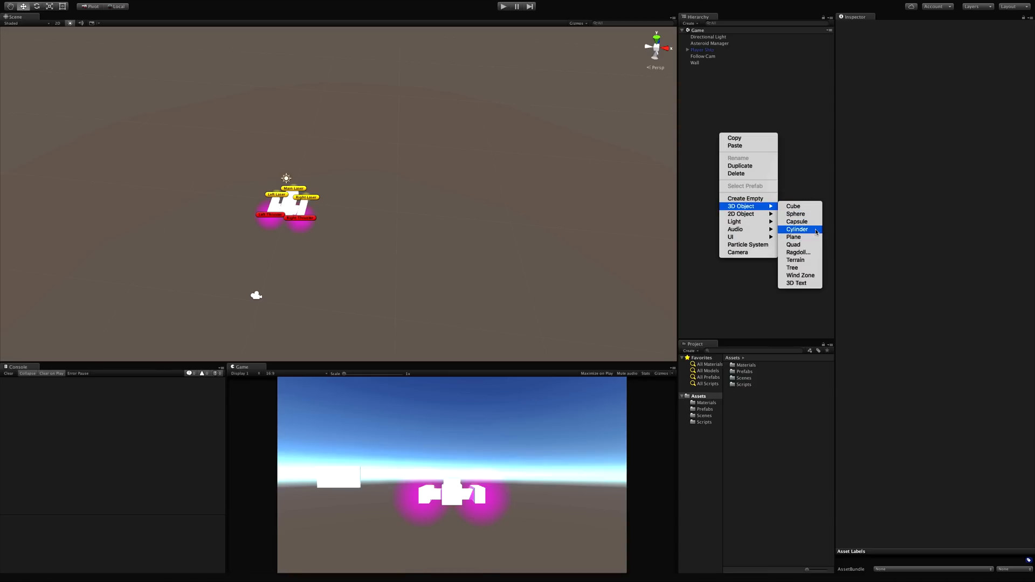
Add a cylinder named Enemy and colour it with a new red 'enemy' material.
{"action": "left_click", "coordinate": [797, 229]}
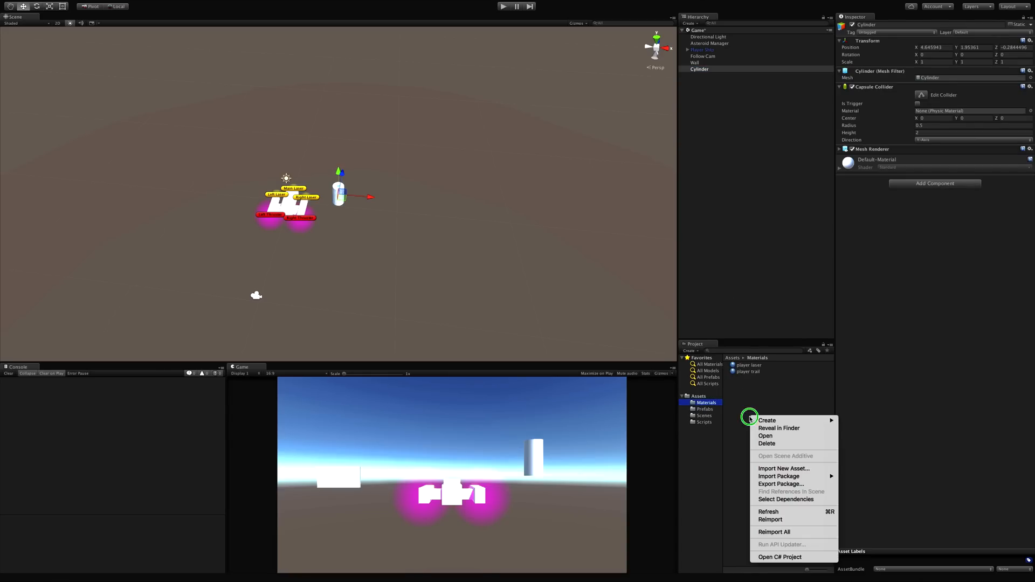
{"action": "left_click", "coordinate": [767, 421]}
{"action": "type", "text": "enemy"}
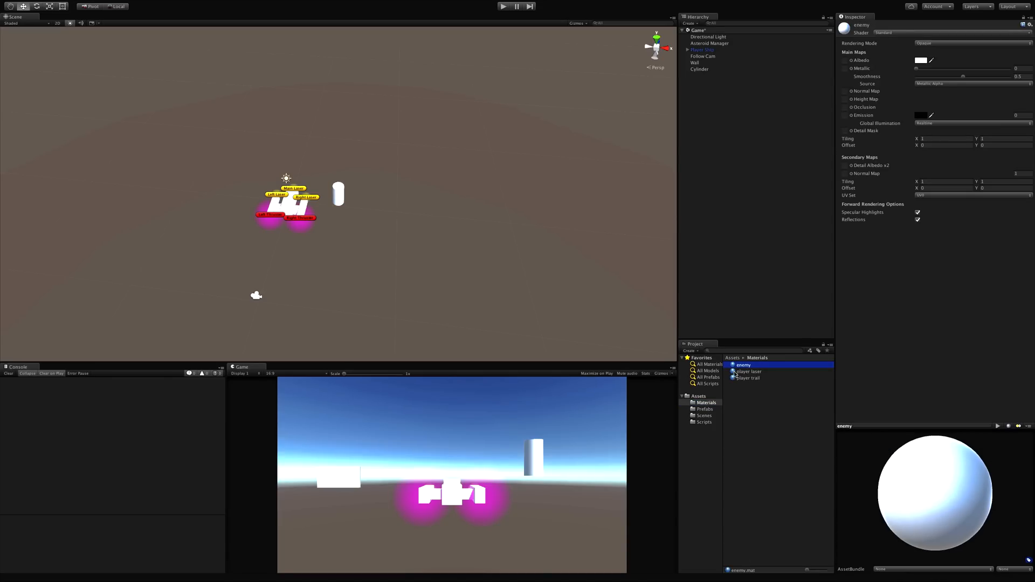
{"action": "left_click", "coordinate": [700, 68]}
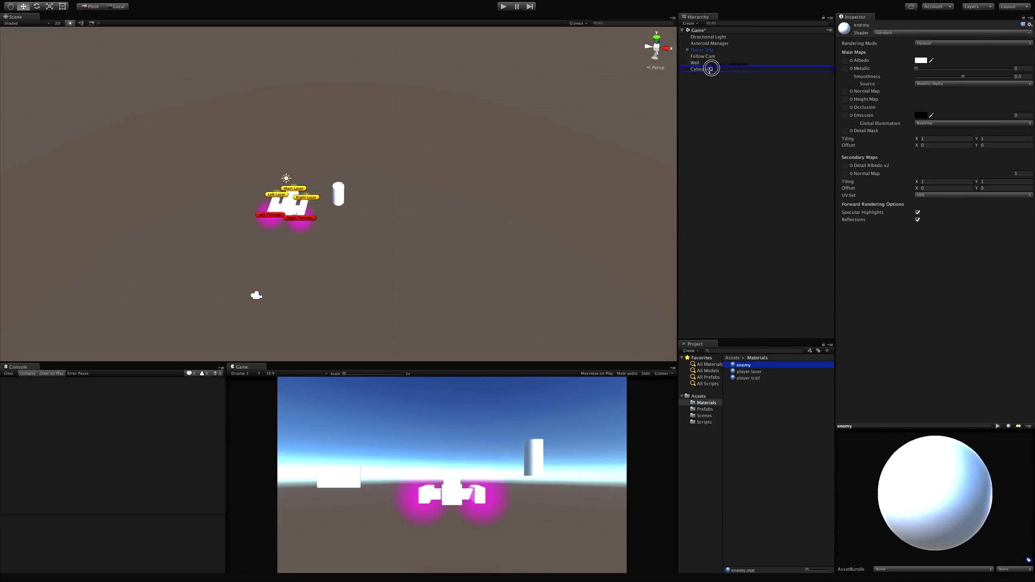
{"action": "left_click", "coordinate": [699, 68]}
{"action": "type", "text": "Enemy"}
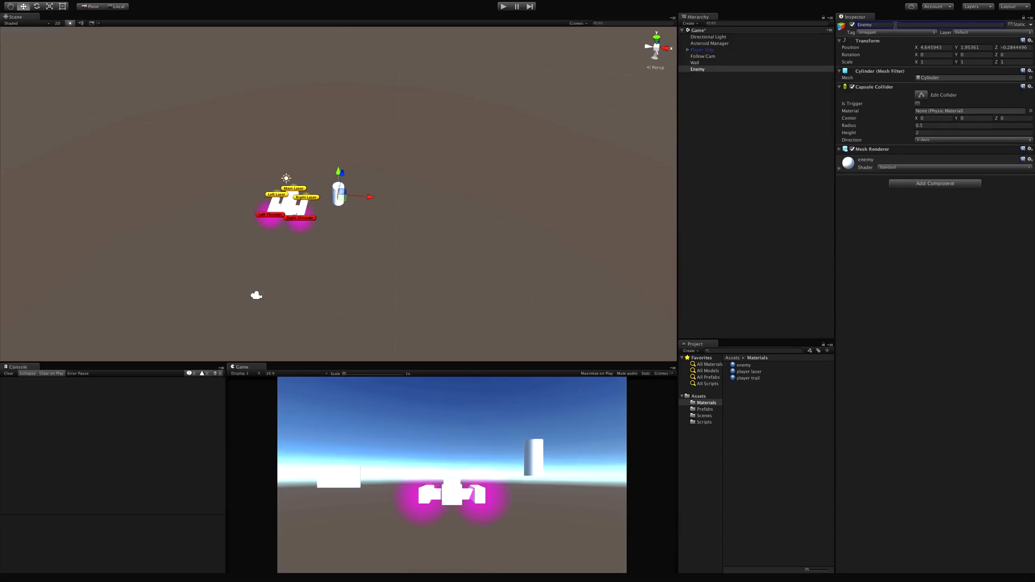
{"action": "left_click", "coordinate": [839, 149]}
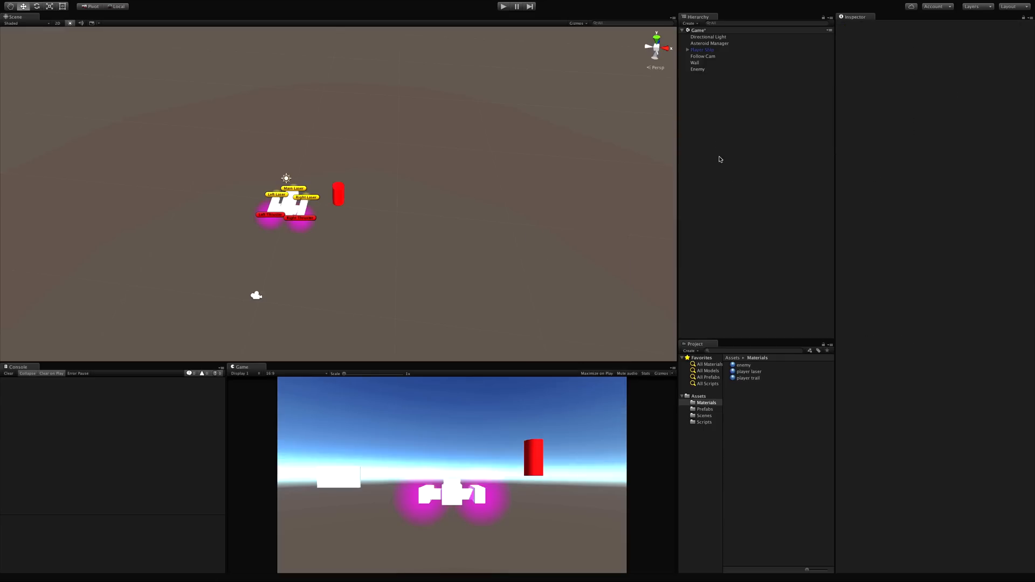
Set the Enemy cylinder's Transform scale to X 1.5, Y 2, Z 1.5.
{"action": "left_click", "coordinate": [697, 70]}
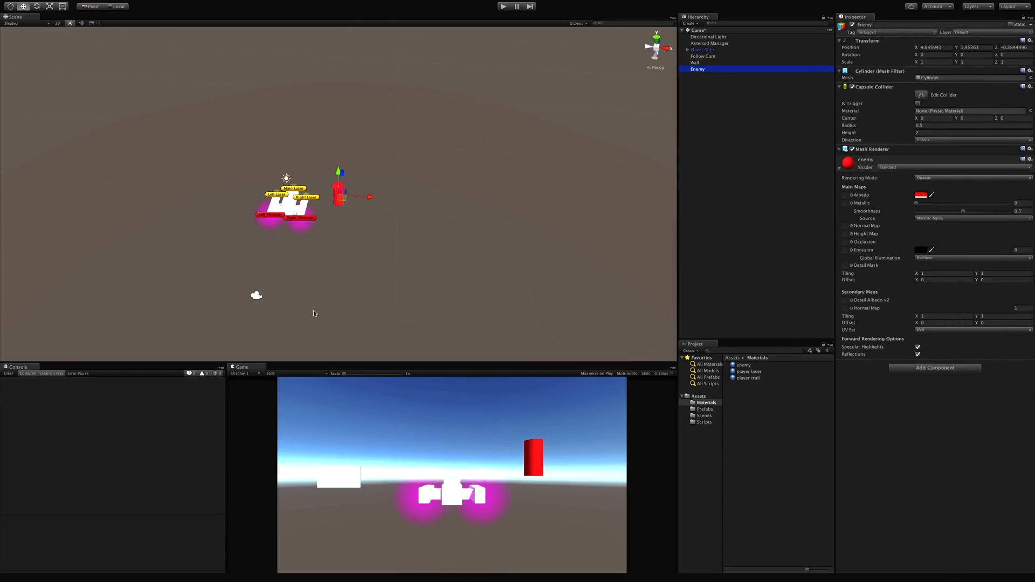
{"action": "mouse_move", "coordinate": [936, 85]}
{"action": "type", "text": "3"}
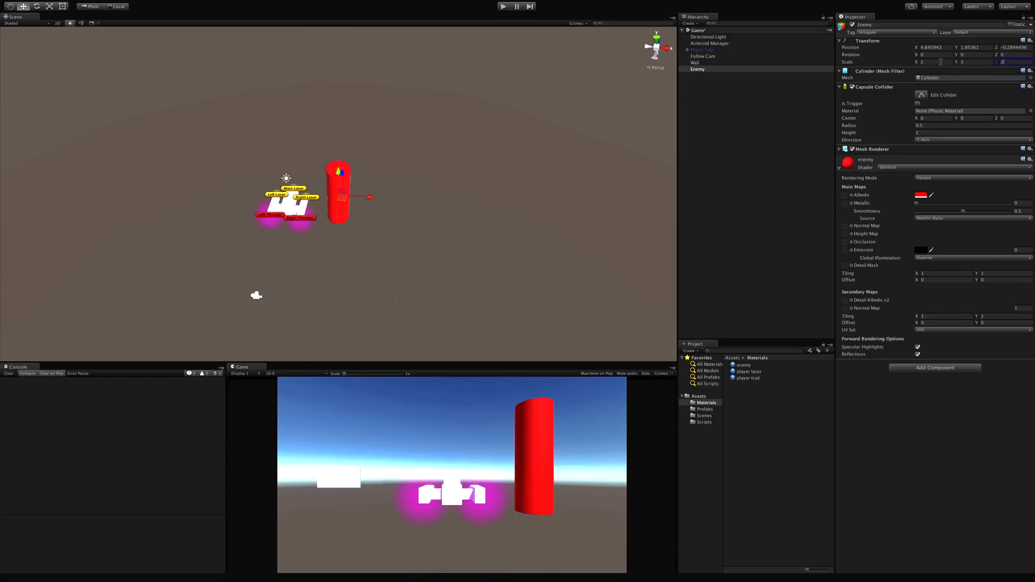
{"action": "mouse_move", "coordinate": [424, 199]}
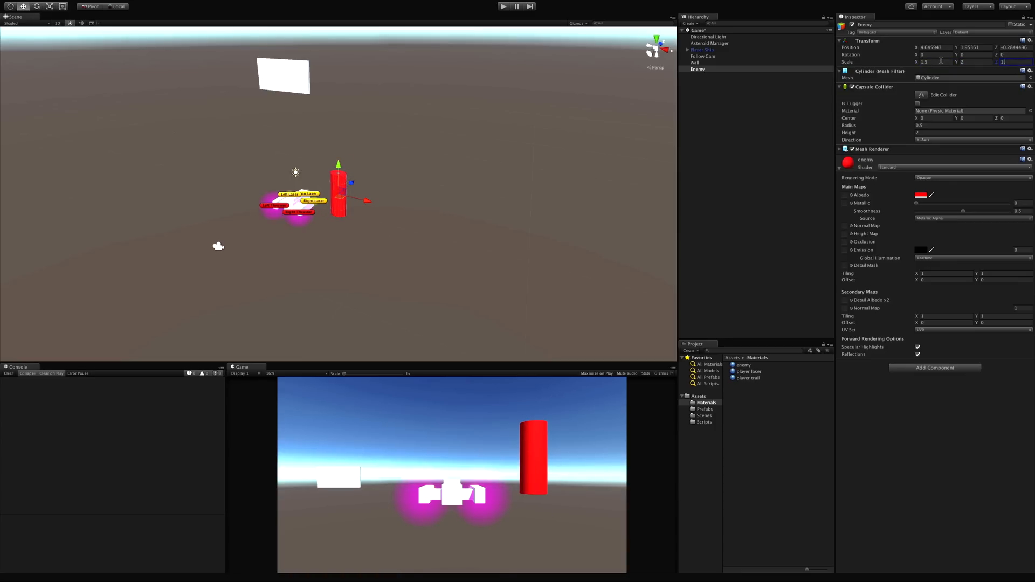
{"action": "type", "text": "1.5"}
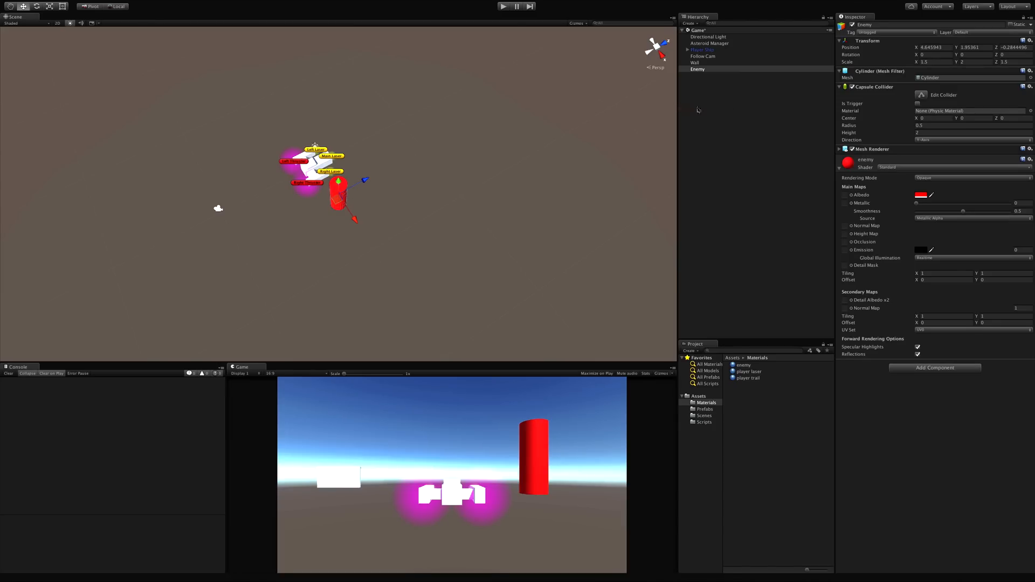
{"action": "mouse_move", "coordinate": [844, 173]}
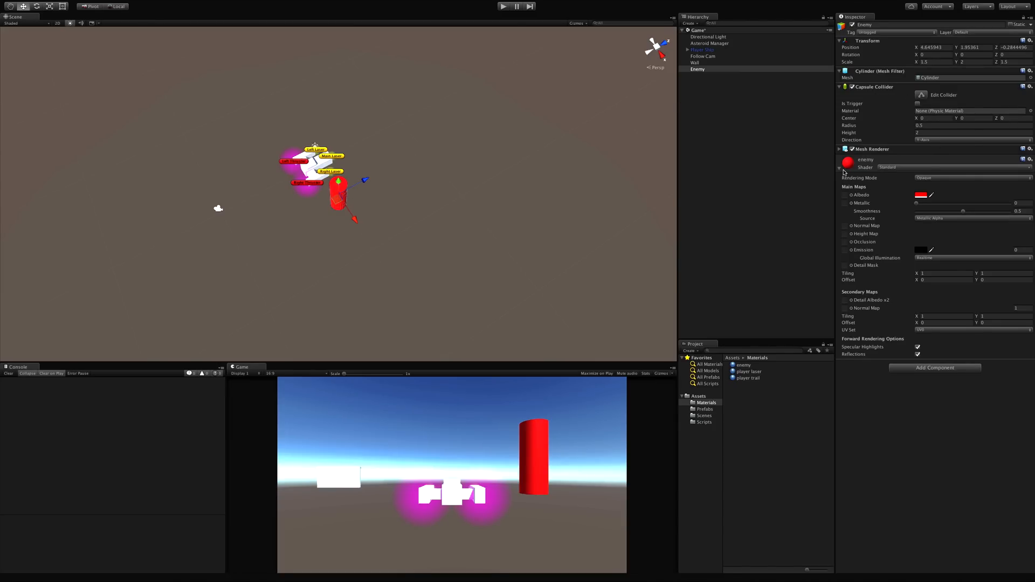
Collapse the material details and toggle the Capsule Collider direction between Z and Y axis.
{"action": "left_click", "coordinate": [840, 150]}
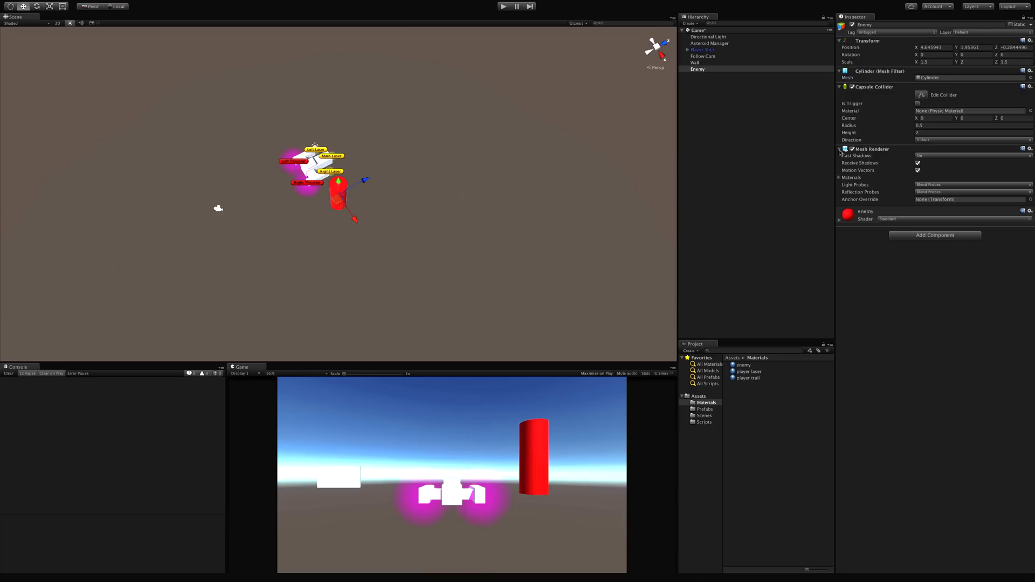
{"action": "left_click", "coordinate": [971, 139]}
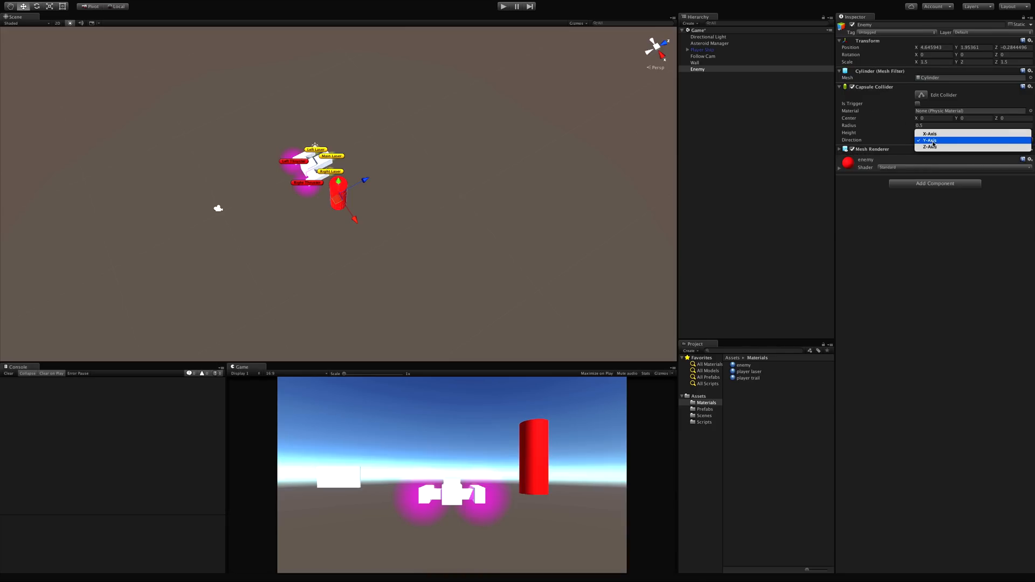
{"action": "left_click", "coordinate": [930, 146]}
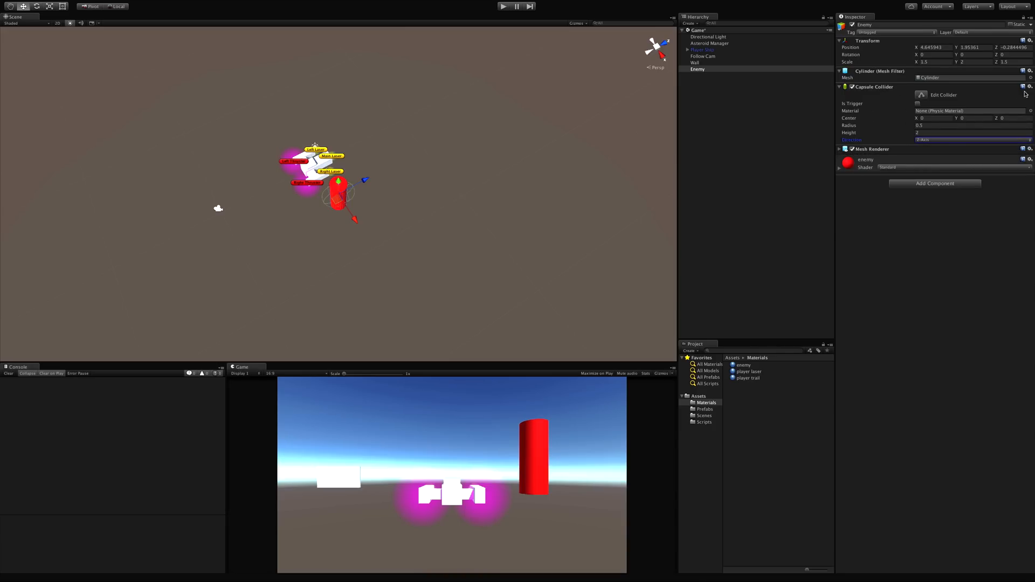
{"action": "left_click", "coordinate": [971, 139]}
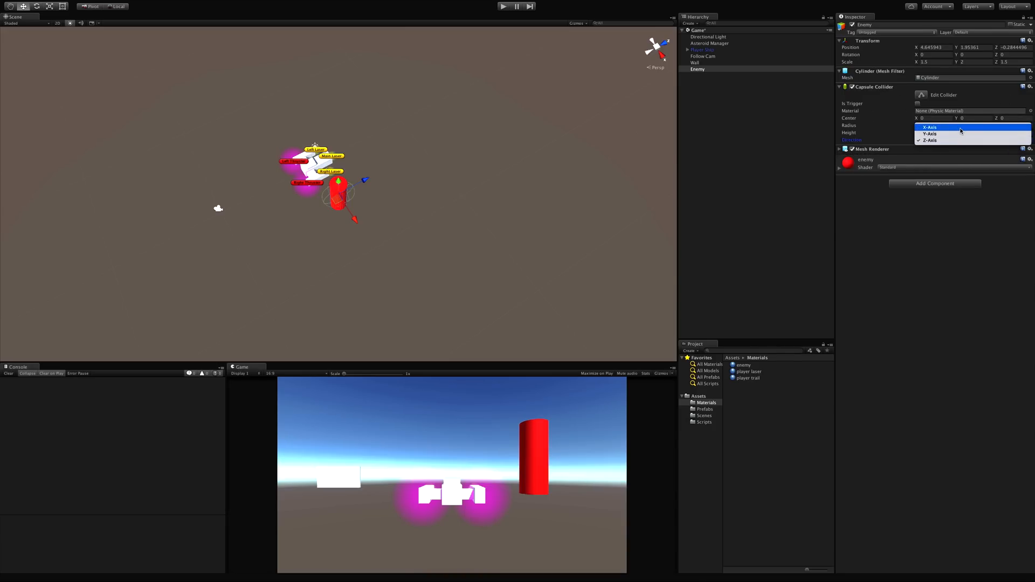
{"action": "left_click", "coordinate": [932, 133]}
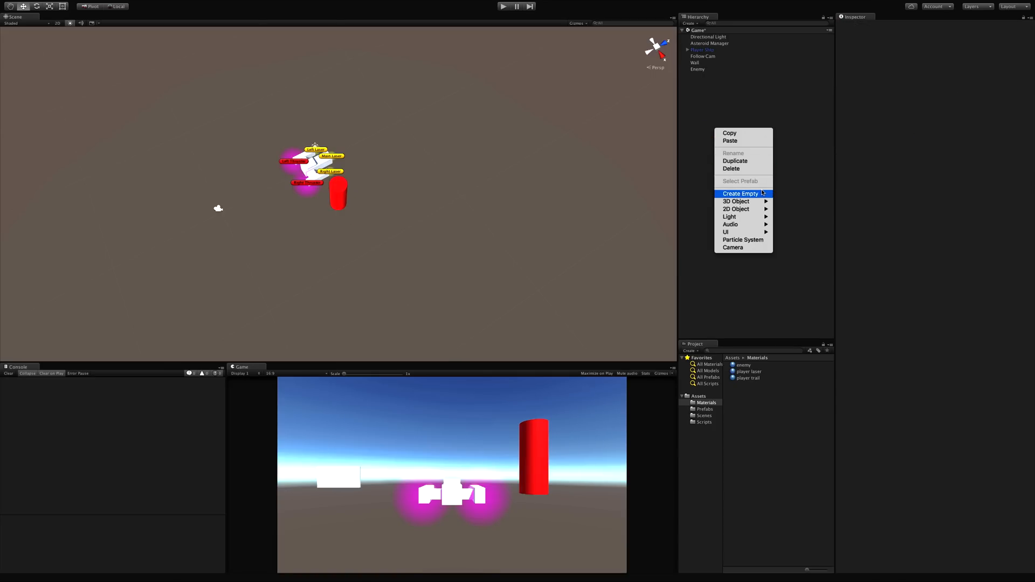
Create an empty parent named Enemy and rename the red cylinder child to 'mesh'.
{"action": "left_click", "coordinate": [740, 194]}
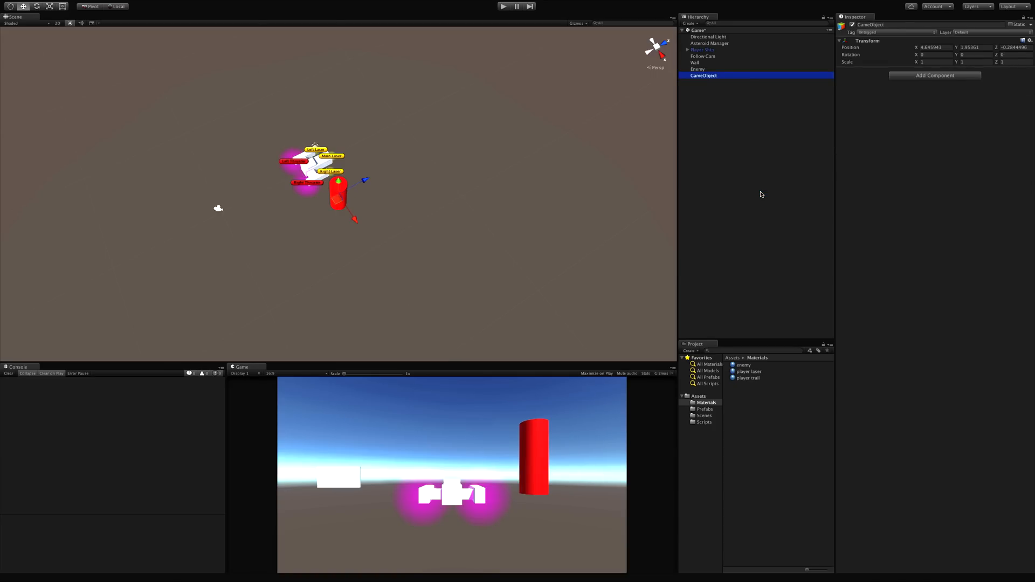
{"action": "left_click", "coordinate": [696, 76]}
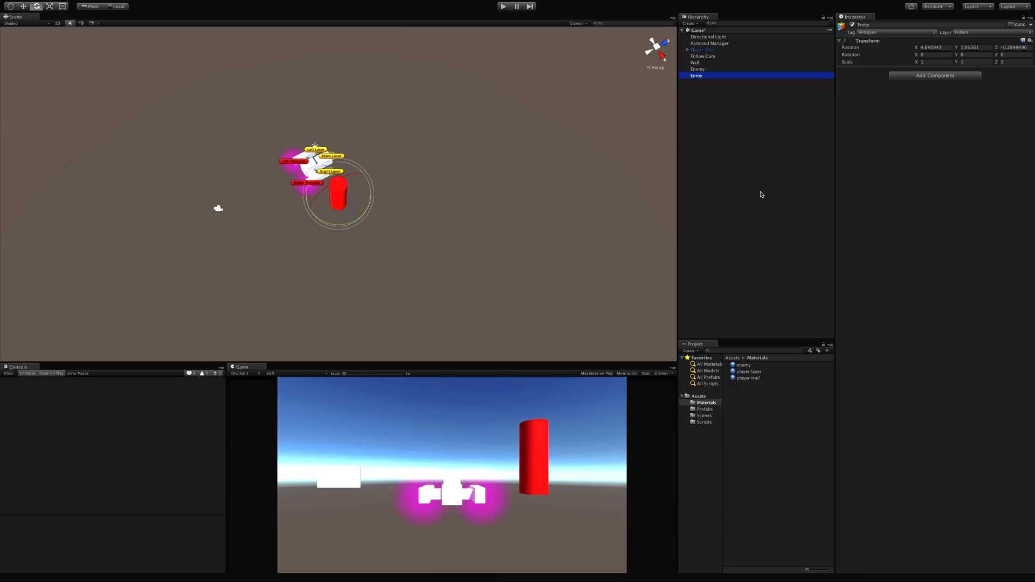
{"action": "left_click", "coordinate": [698, 70]}
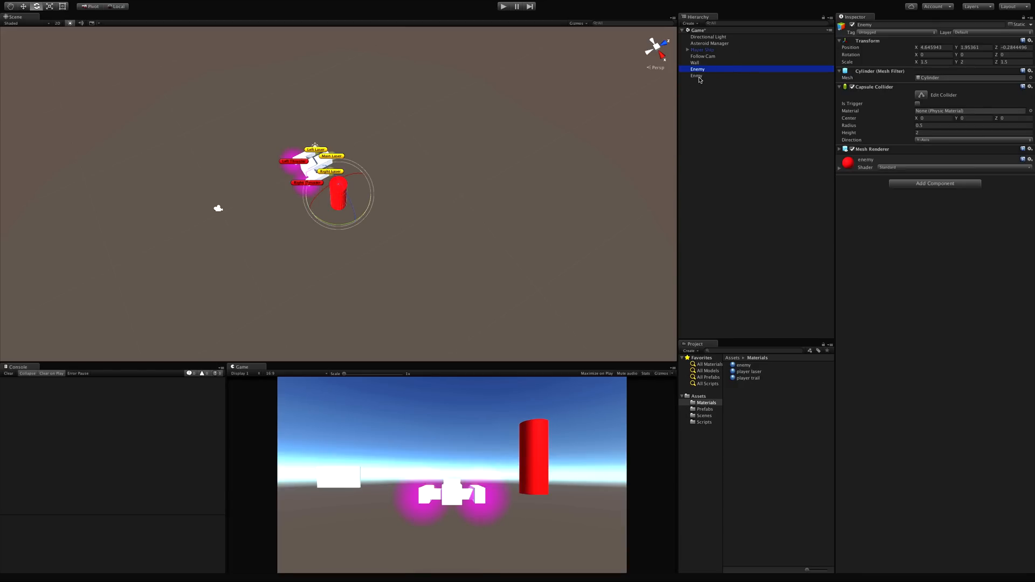
{"action": "mouse_move", "coordinate": [723, 88]}
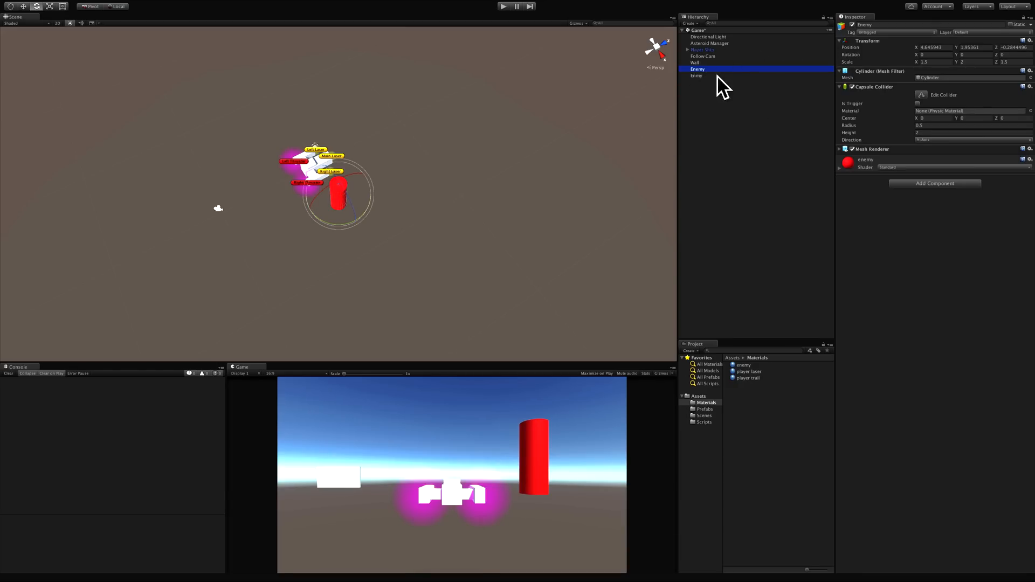
{"action": "double_click", "coordinate": [698, 69]}
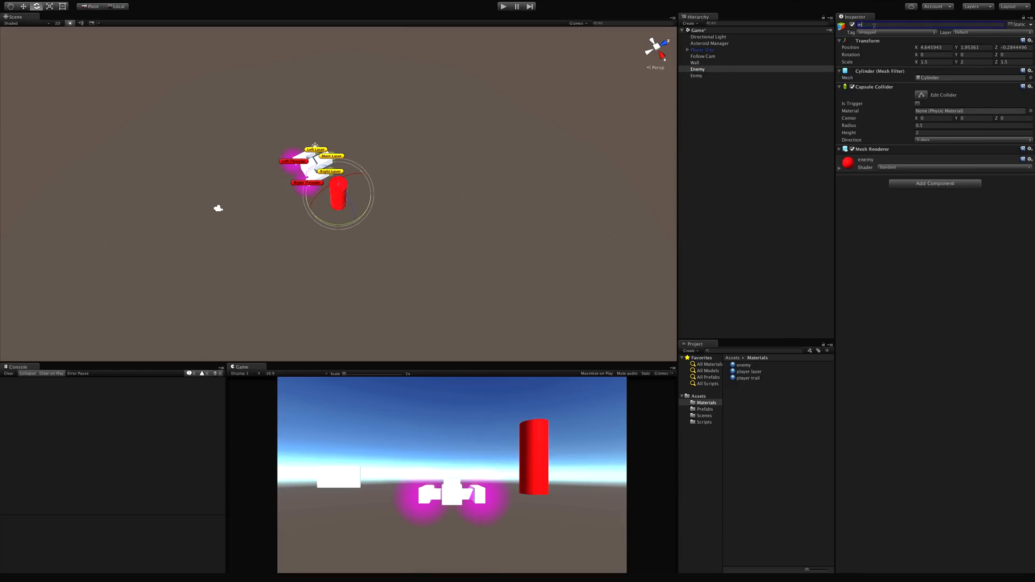
{"action": "type", "text": "mesh"}
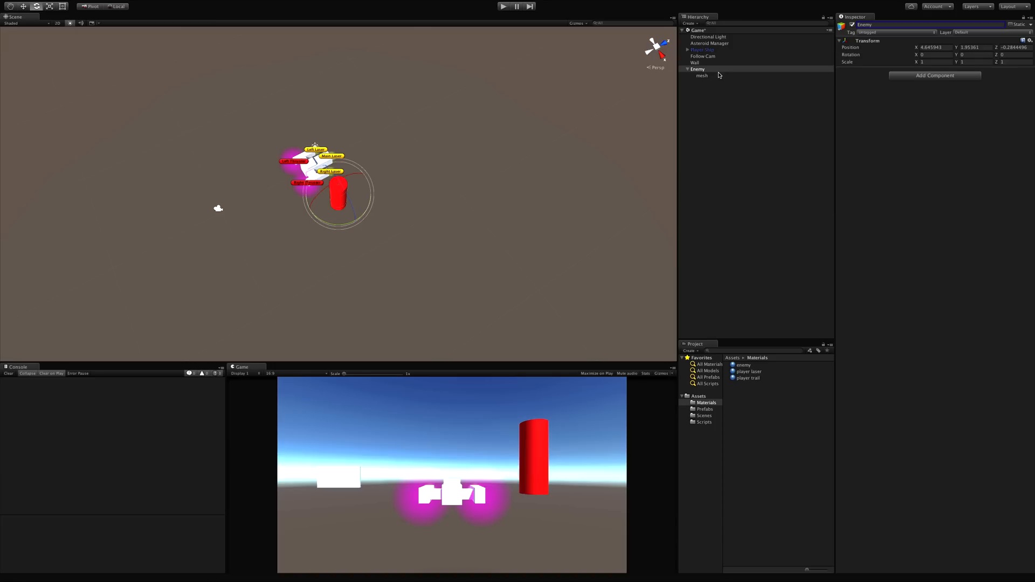
Rotate the mesh child 90 degrees on X so the cylinder lies on its side.
{"action": "left_click", "coordinate": [702, 76]}
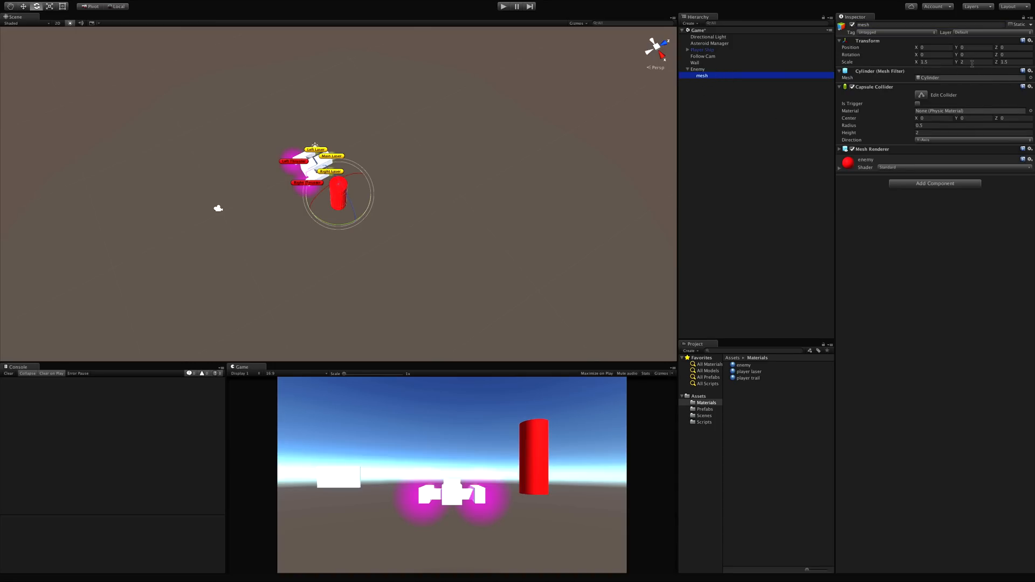
{"action": "left_click", "coordinate": [931, 54]}
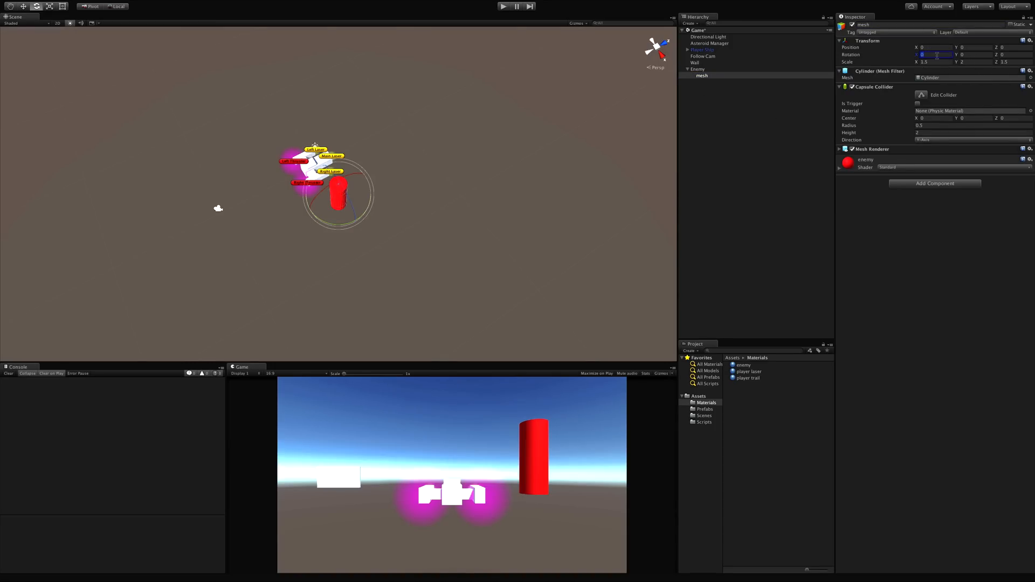
{"action": "type", "text": "90"}
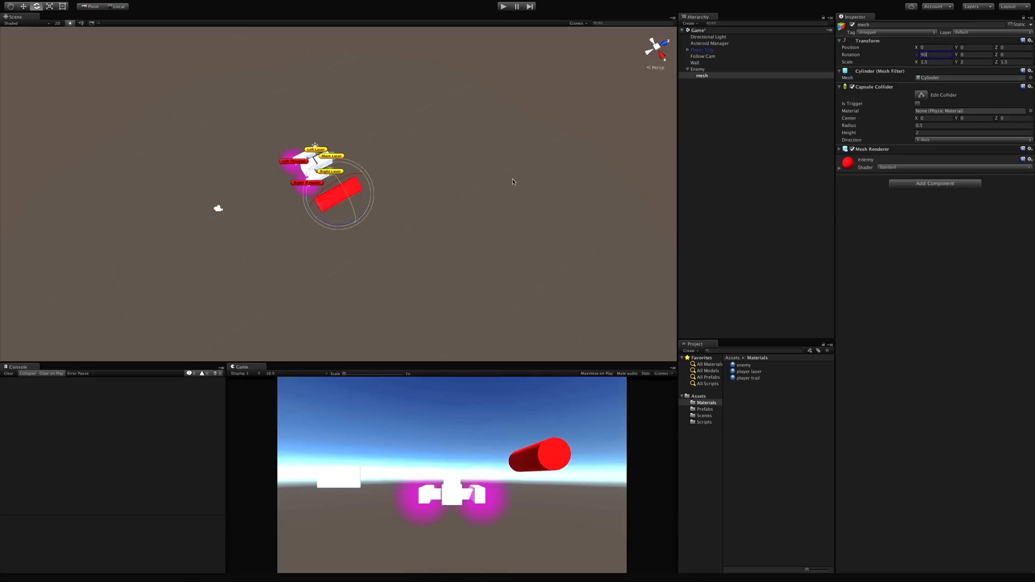
{"action": "left_click", "coordinate": [698, 69]}
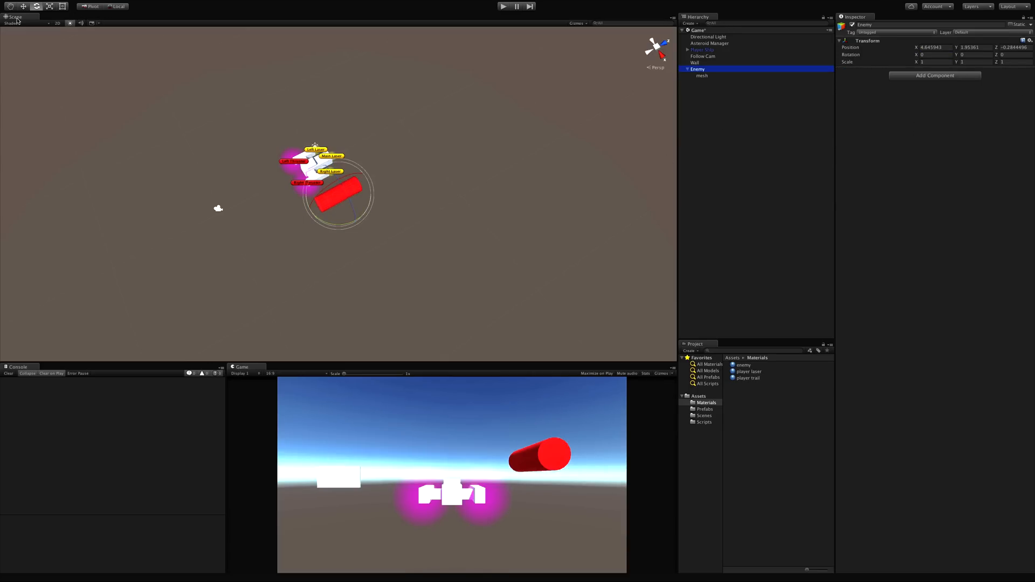
Drag Enemy into Assets/Prefabs to save it as a prefab, then browse the Scripts folder.
{"action": "left_click", "coordinate": [704, 415]}
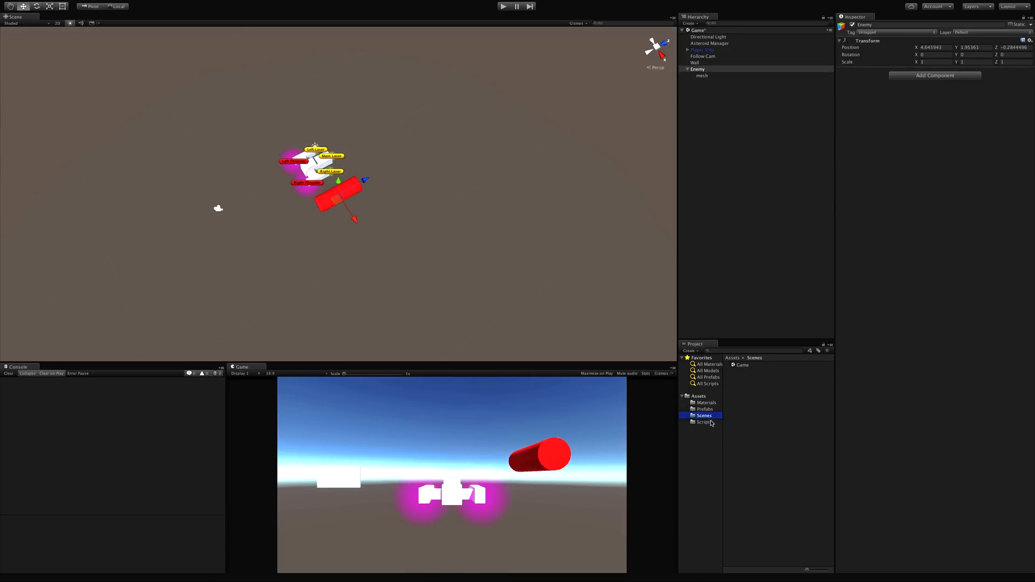
{"action": "left_click", "coordinate": [703, 409]}
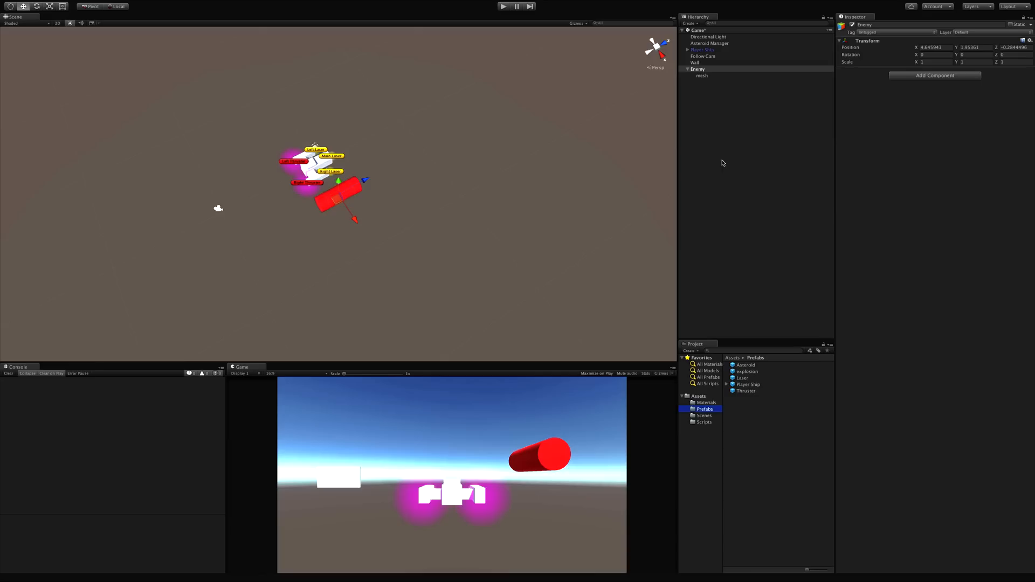
{"action": "left_click", "coordinate": [698, 69]}
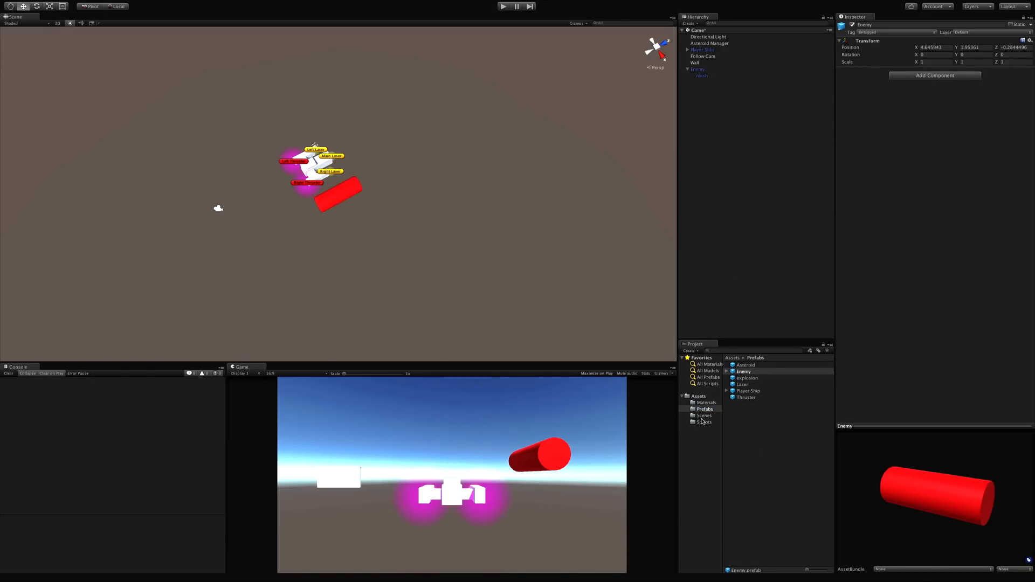
{"action": "left_click", "coordinate": [705, 422]}
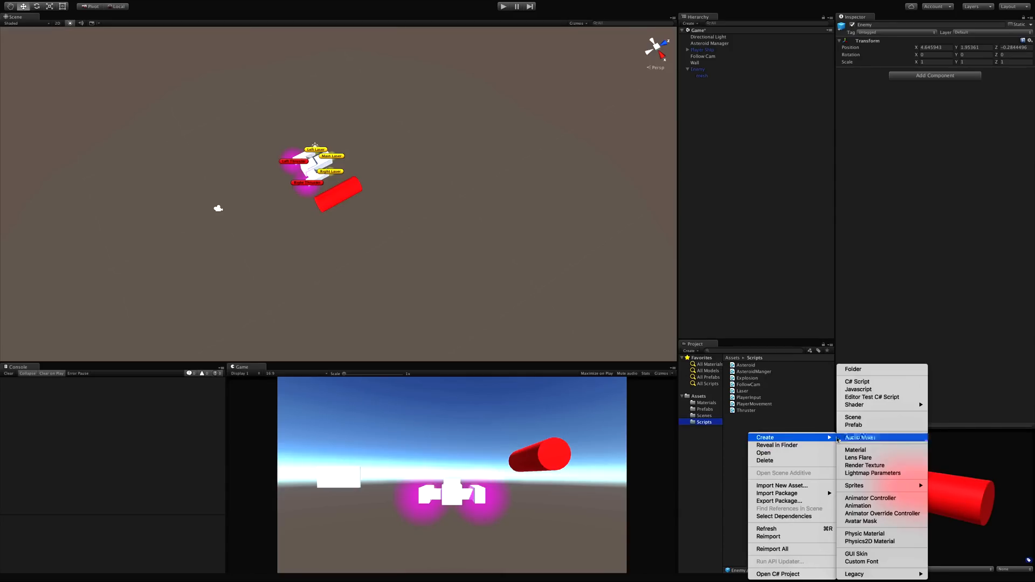
Create a C# script named EnemyMovement in Scripts and open it for editing.
{"action": "left_click", "coordinate": [857, 382]}
{"action": "type", "text": "EnemyMovement"}
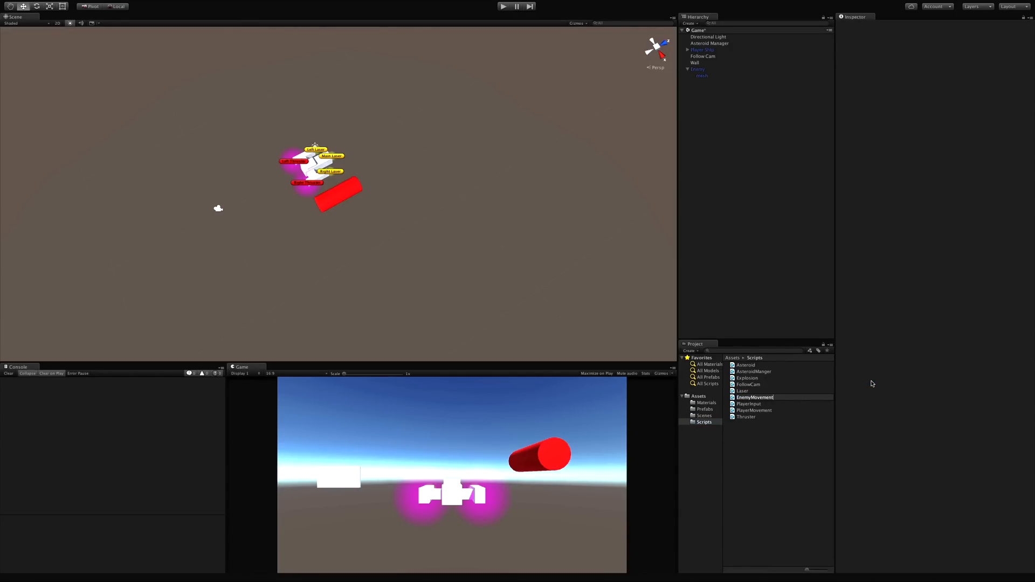
{"action": "left_click", "coordinate": [697, 69]}
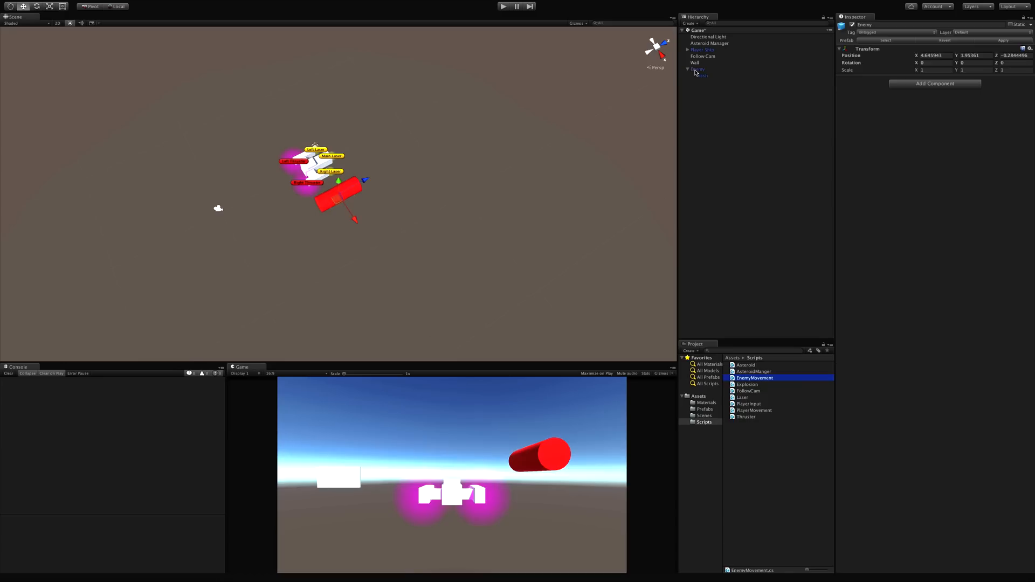
{"action": "left_click", "coordinate": [698, 69]}
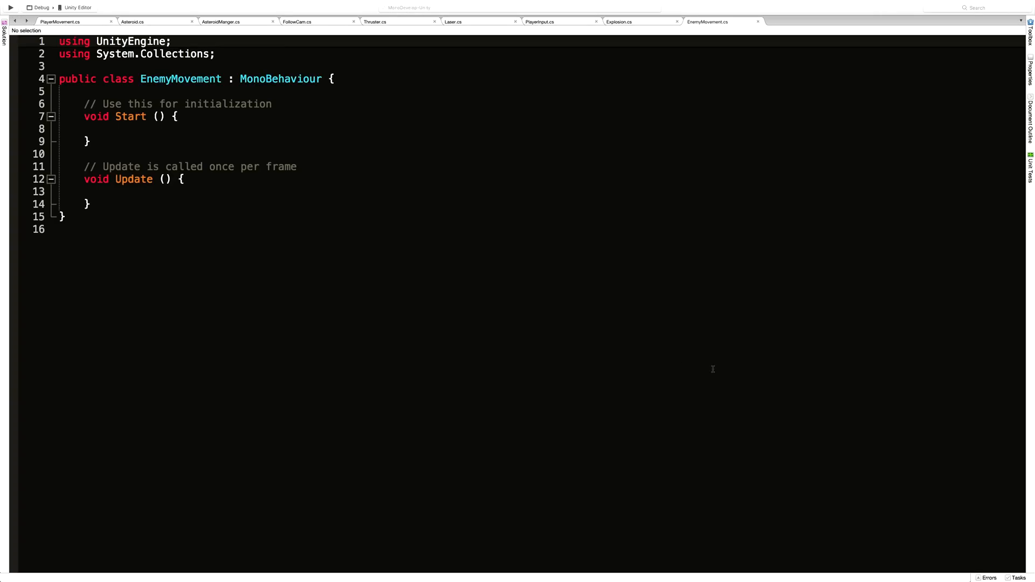
Place the cursor in the EnemyMovement class body in MonoDevelop.
{"action": "left_click", "coordinate": [86, 91]}
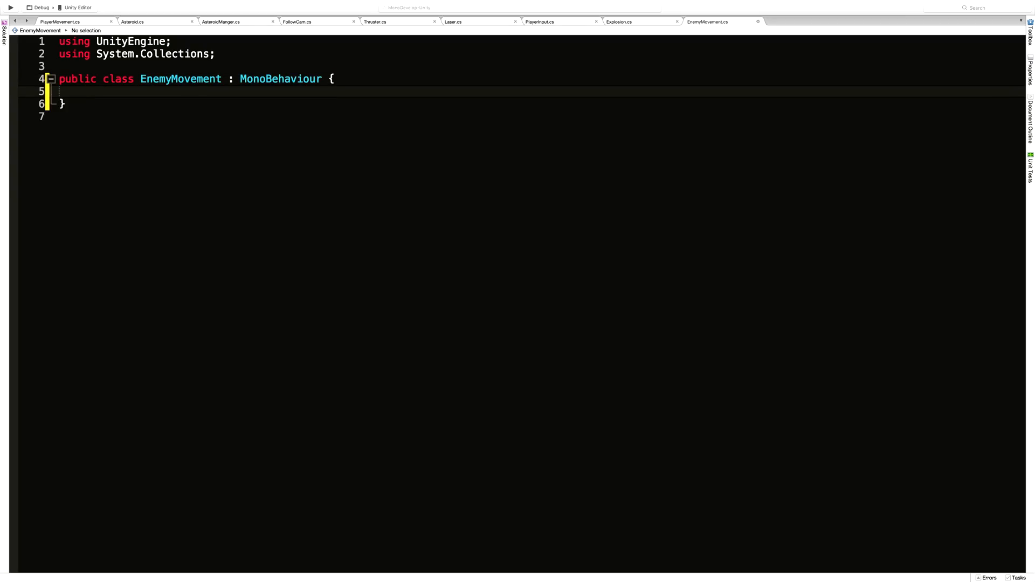
Declare a [SerializeField] Transform field named target inside the class.
{"action": "left_click", "coordinate": [83, 91]}
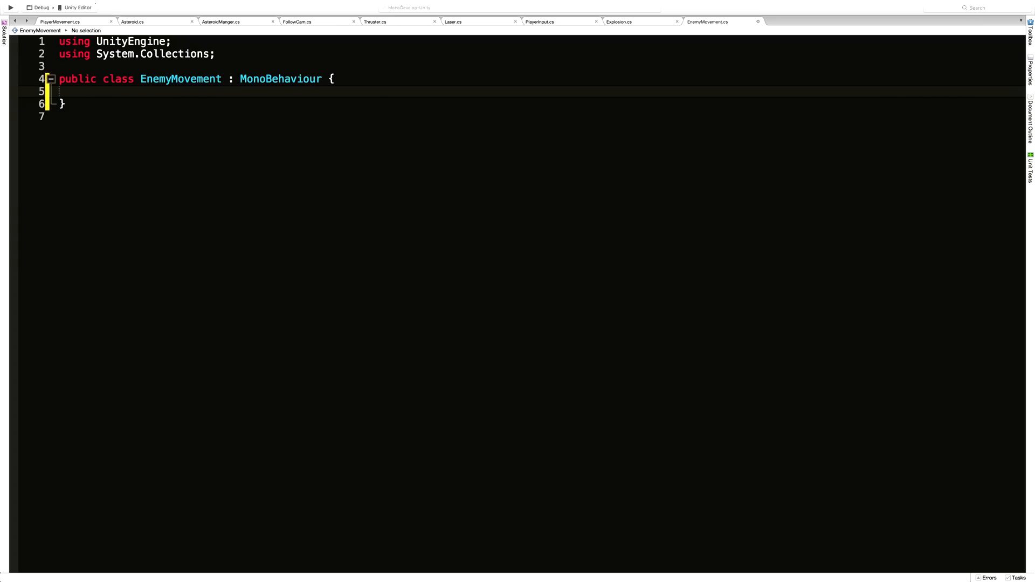
{"action": "type", "text": "[]"}
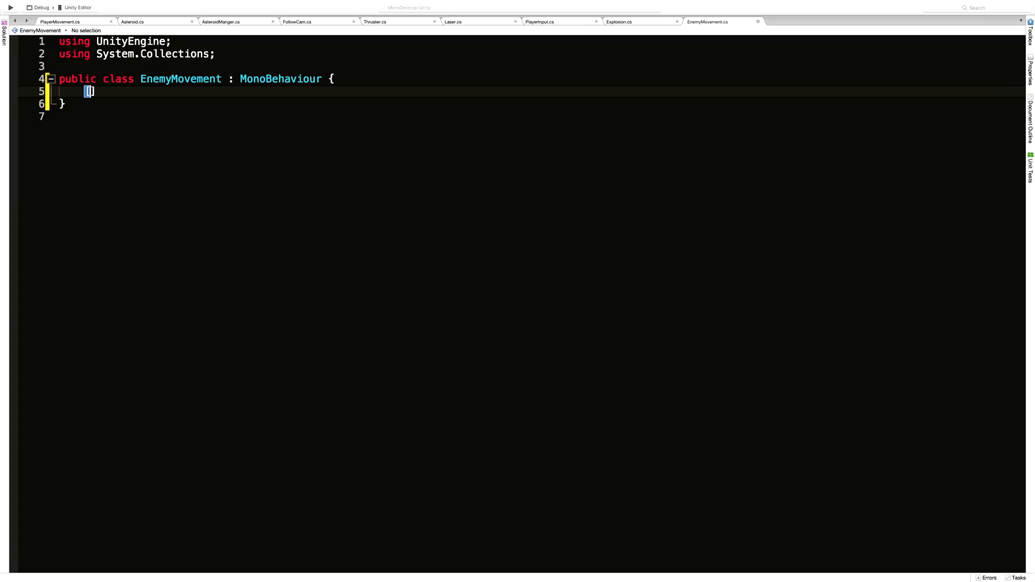
{"action": "type", "text": "Seria"}
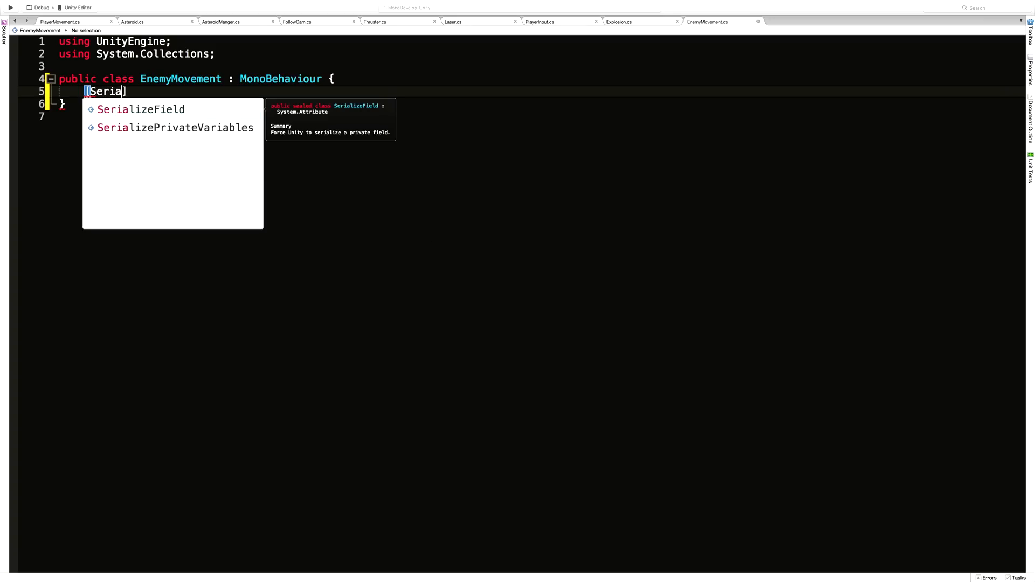
{"action": "type", "text": "lizeField]Transform targ"}
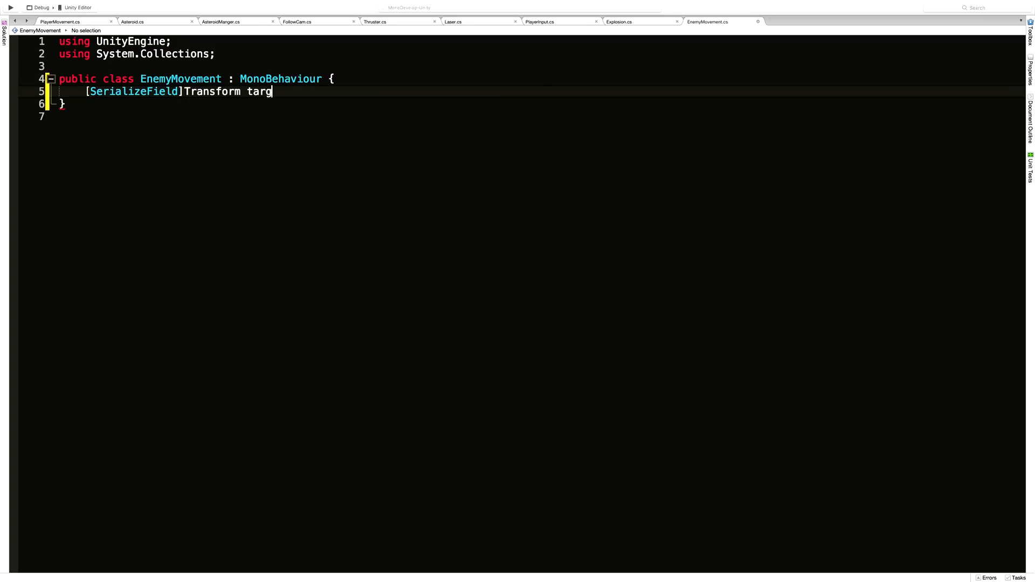
{"action": "type", "text": "et;"}
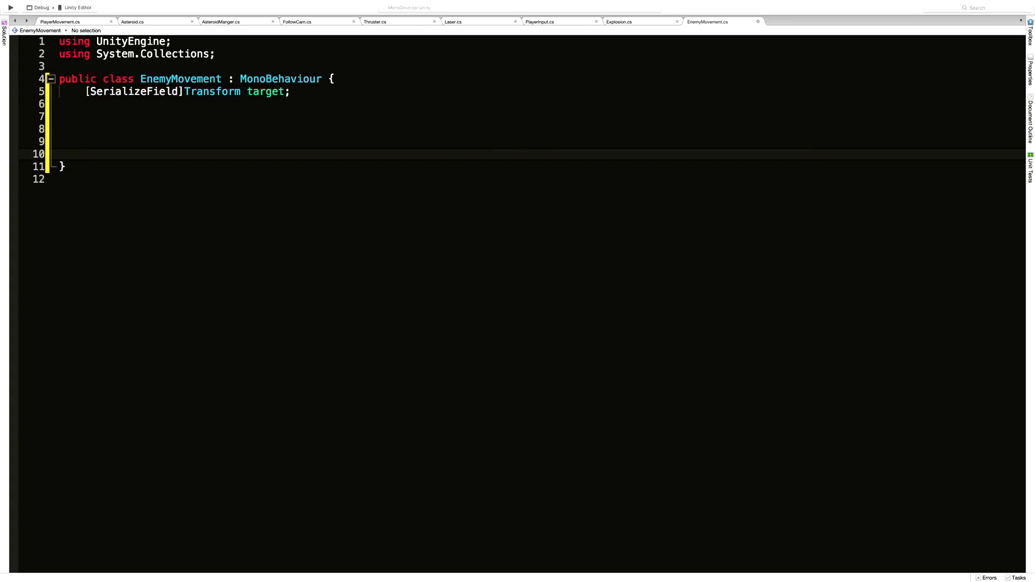
Write empty Update, Move and Turn methods with their braces.
{"action": "type", "text": "void Update("}
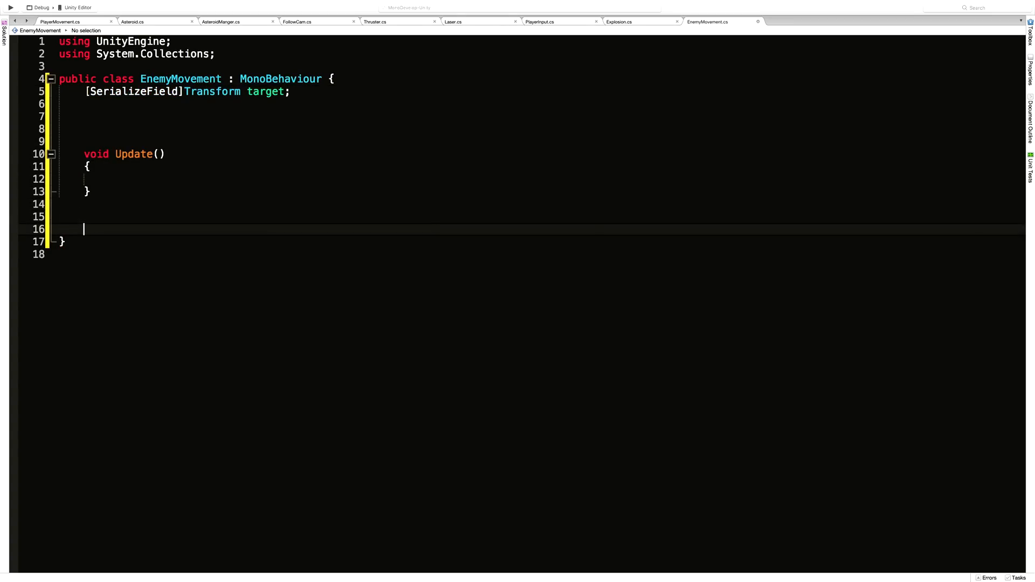
{"action": "type", "text": "void"}
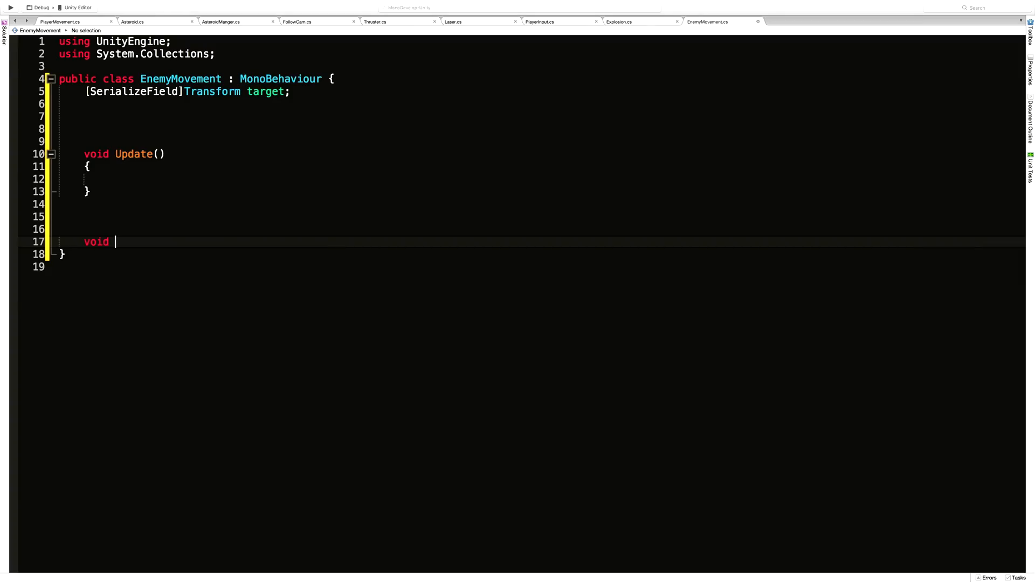
{"action": "type", "text": "Move()"}
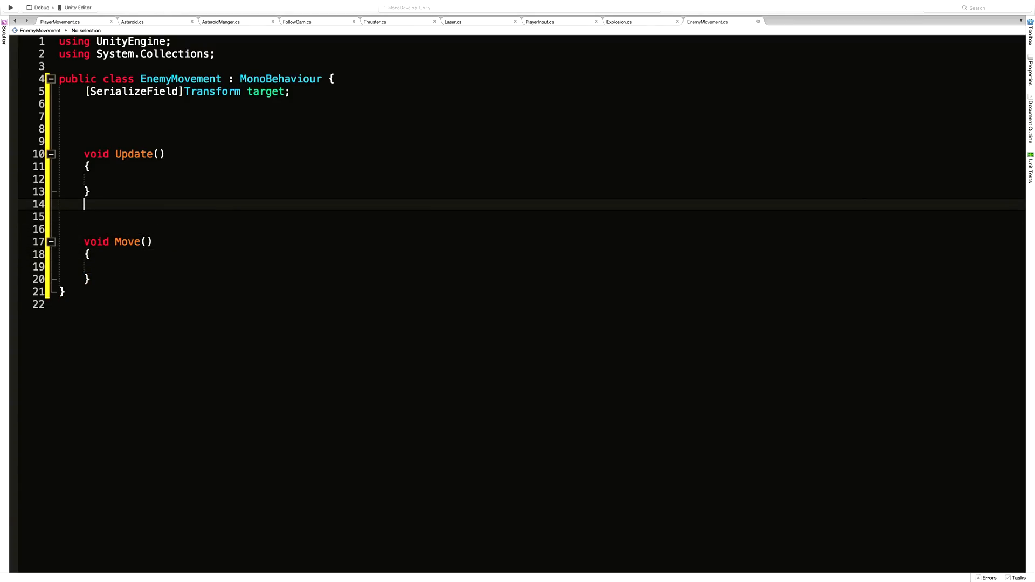
{"action": "type", "text": "Move();"}
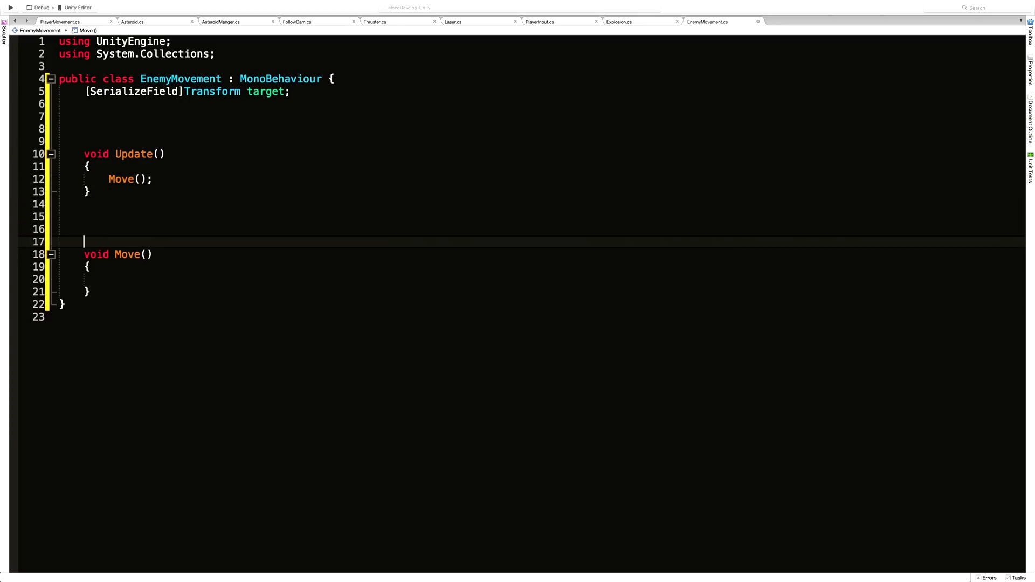
{"action": "type", "text": "void Turn()"}
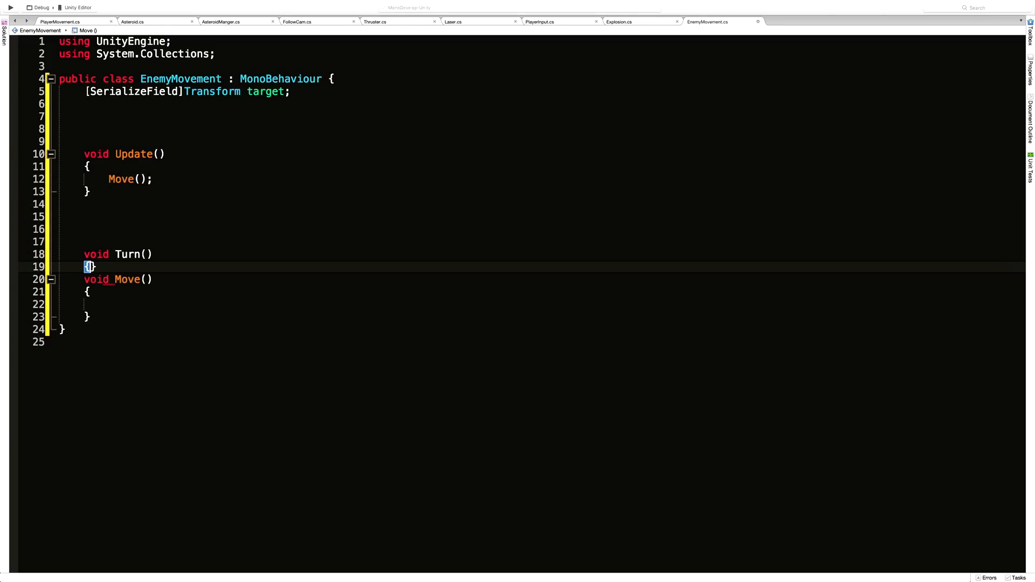
{"action": "key", "text": "Enter"}
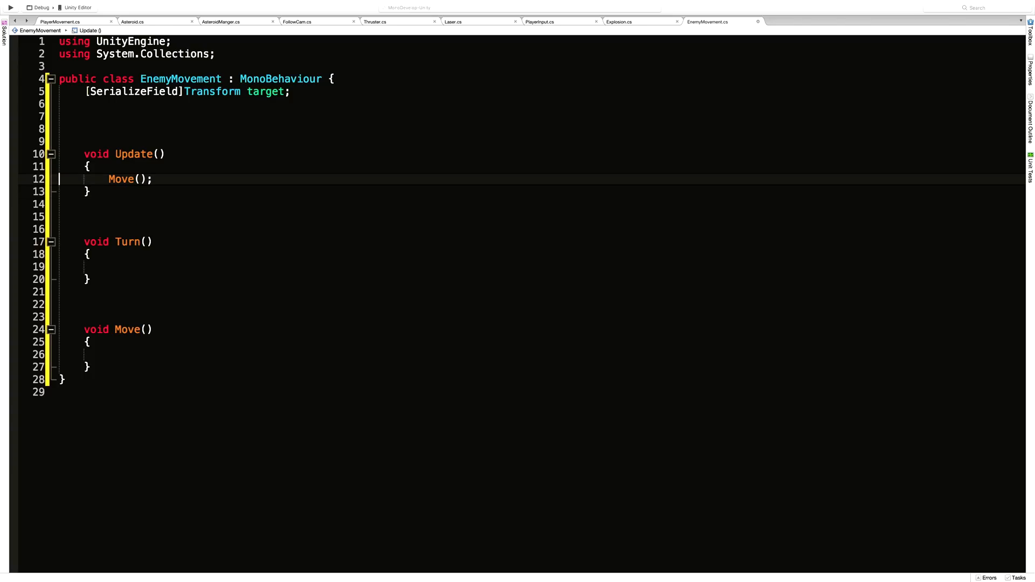
Have Update call Turn(); before Move();.
{"action": "key", "text": "enter"}
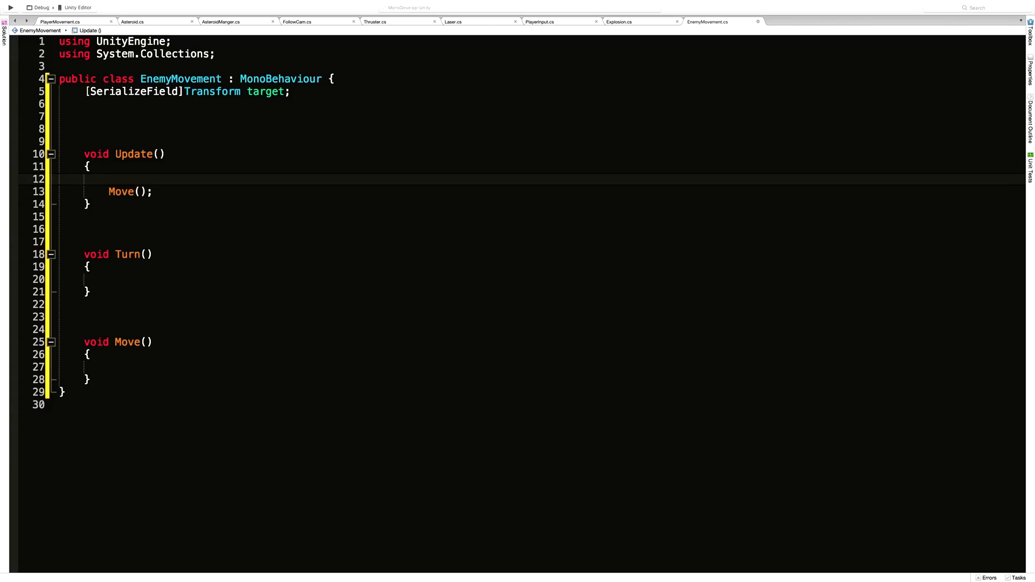
{"action": "type", "text": "Turn()"}
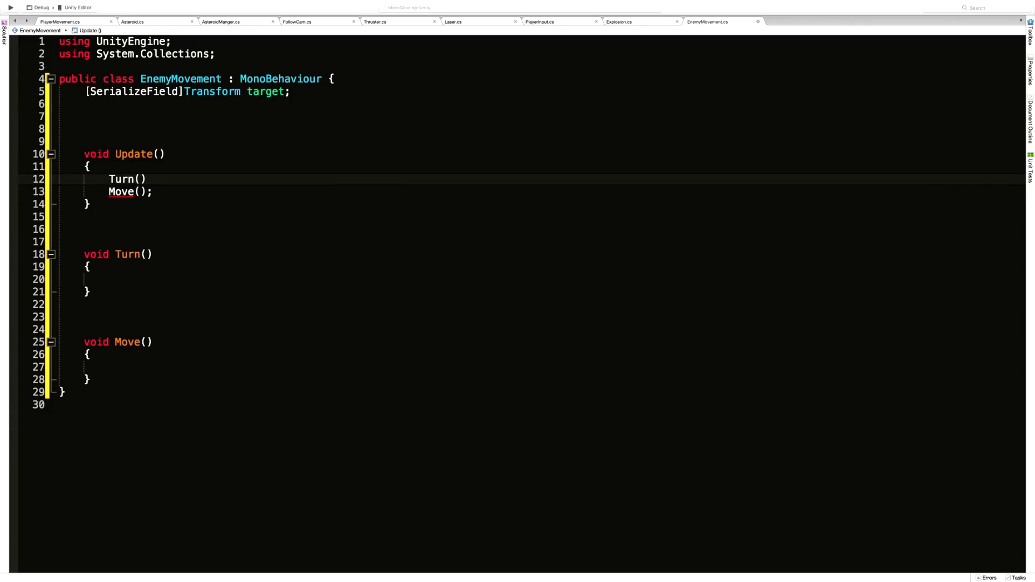
{"action": "type", "text": ";"}
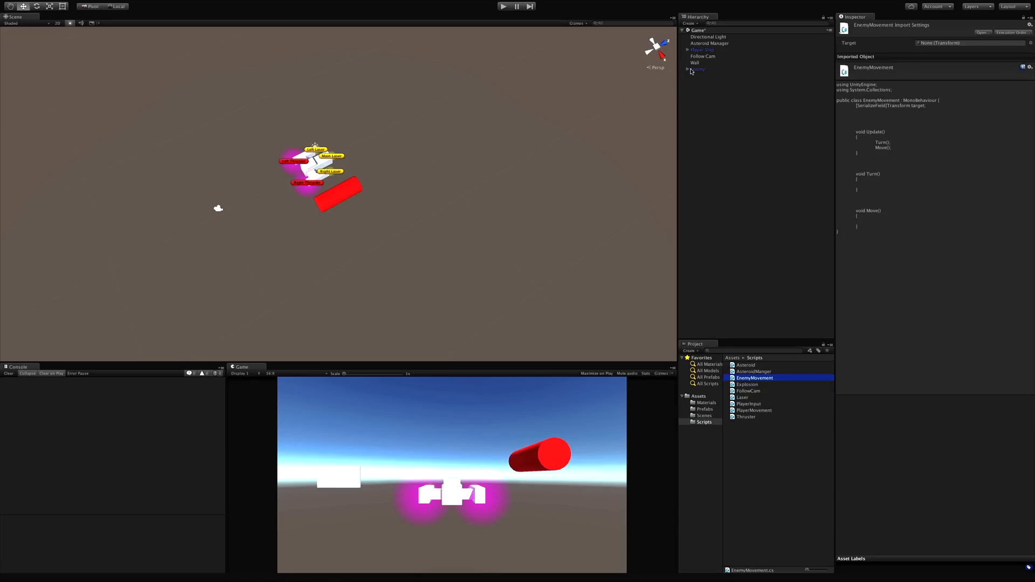
Attach EnemyMovement to Enemy and assign Player Ship as its Target.
{"action": "left_click", "coordinate": [697, 69]}
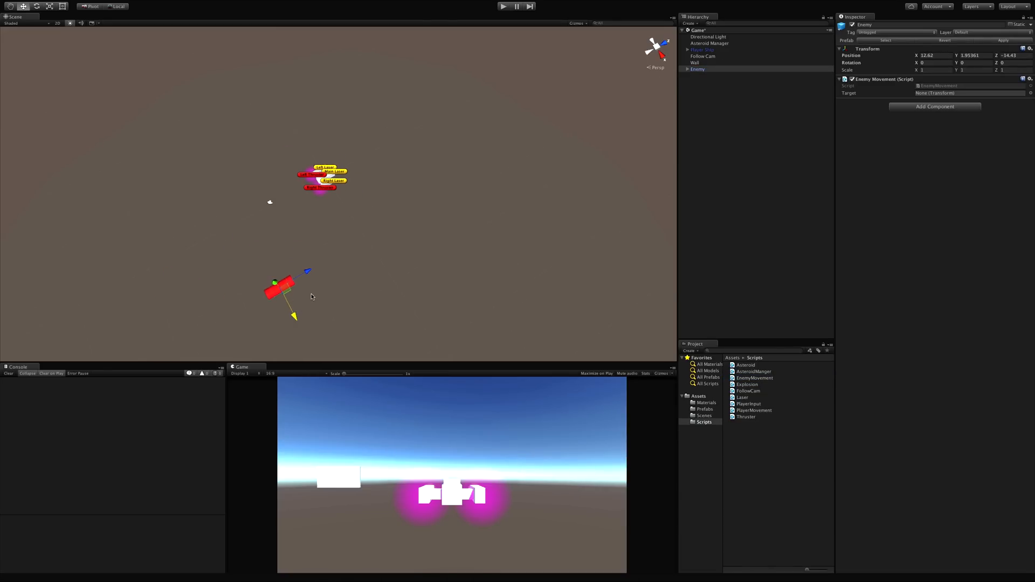
{"action": "left_click", "coordinate": [697, 69]}
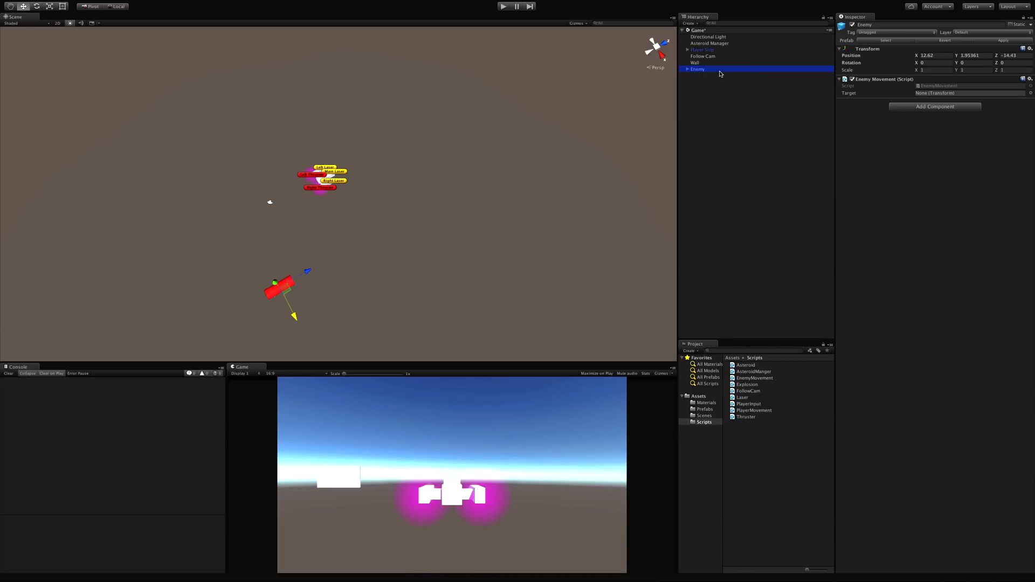
{"action": "left_click", "coordinate": [703, 50]}
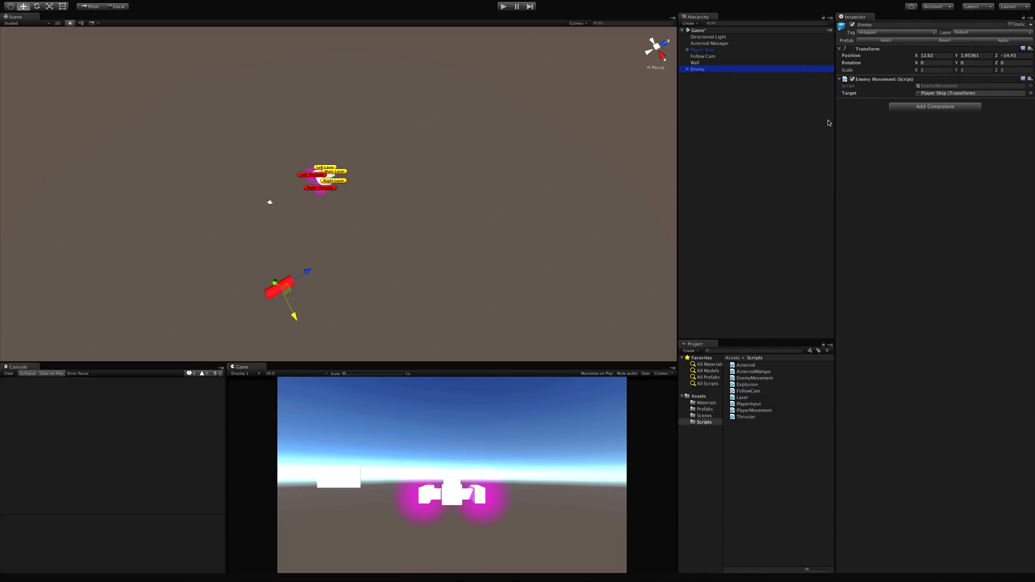
{"action": "mouse_move", "coordinate": [313, 297]}
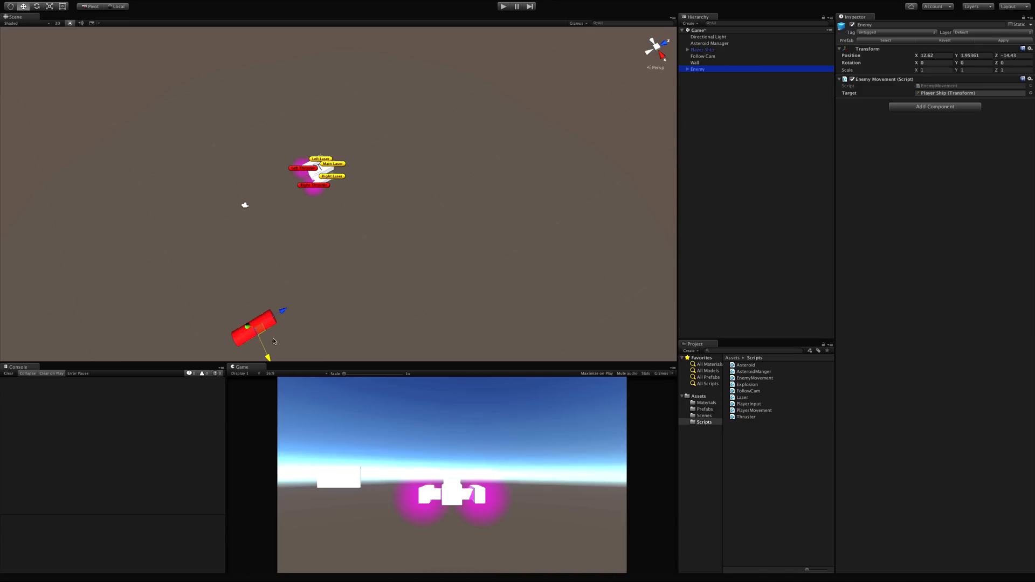
{"action": "mouse_move", "coordinate": [354, 195]}
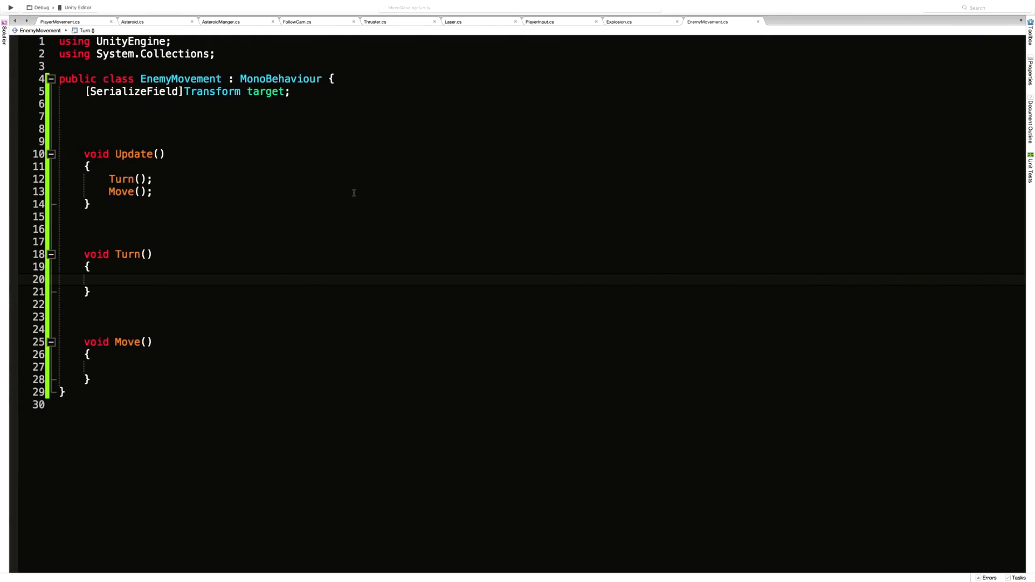
In Turn(), compute Vector3 pos = target.position - transform.position.
{"action": "left_click", "coordinate": [108, 279]}
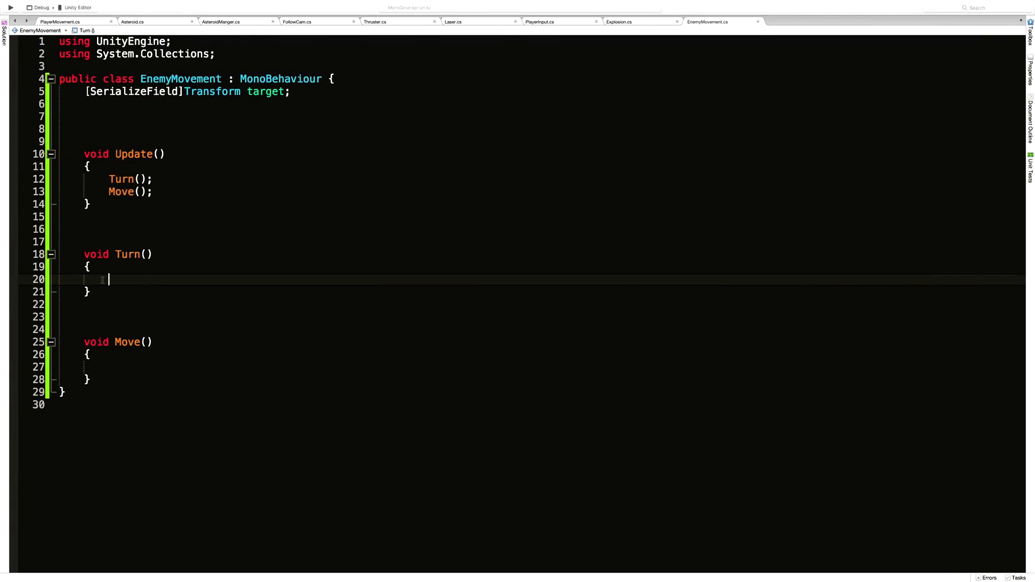
{"action": "type", "text": "Vector3 pos ="}
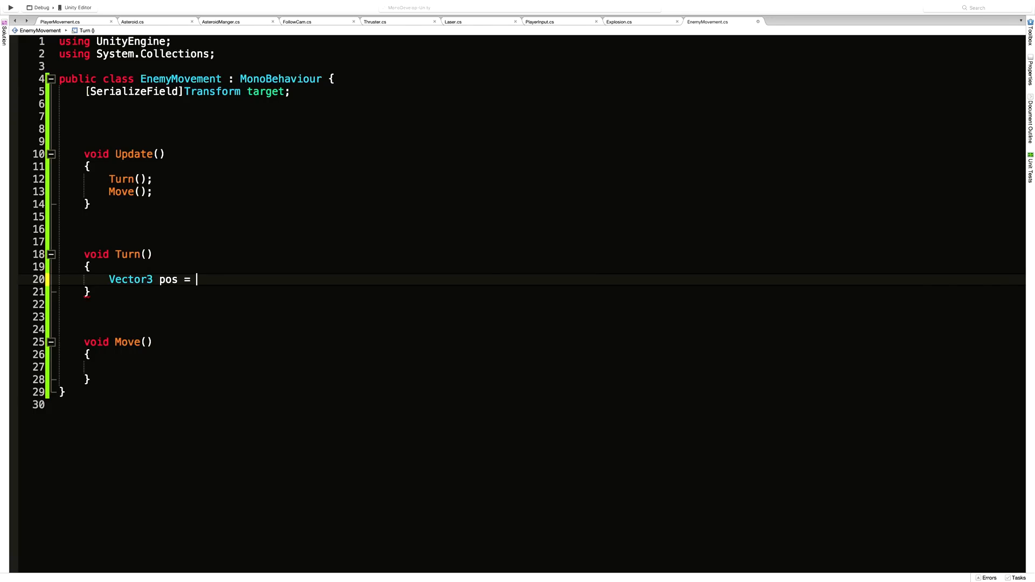
{"action": "type", "text": "tar"}
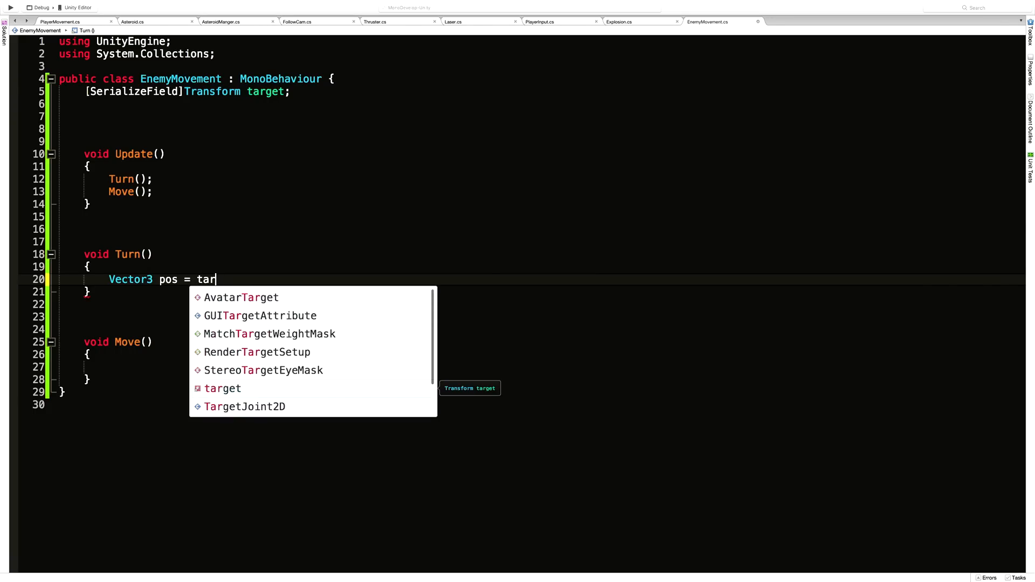
{"action": "type", "text": "get.position"}
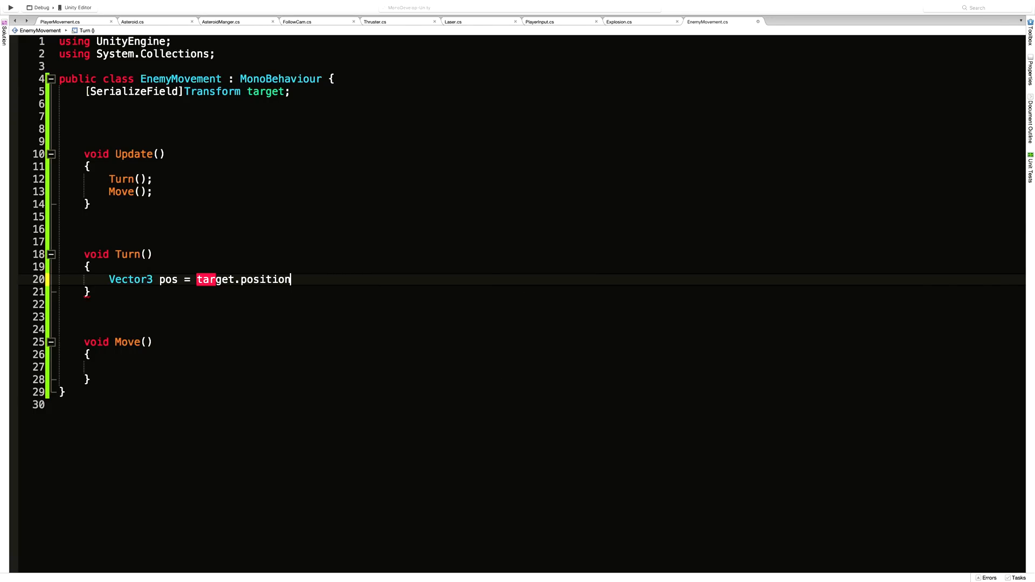
{"action": "type", "text": "- transform"}
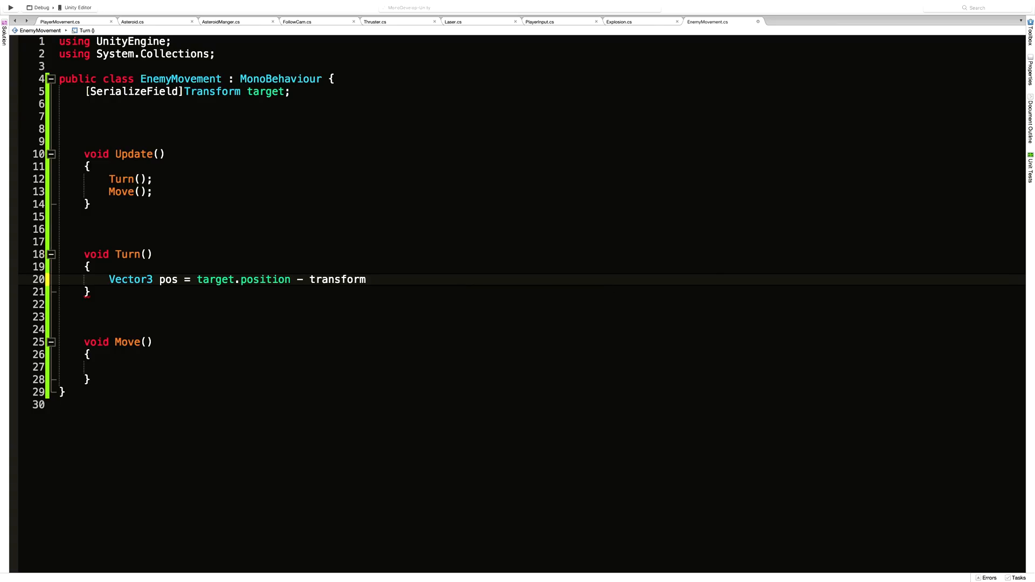
{"action": "type", "text": ".position;"}
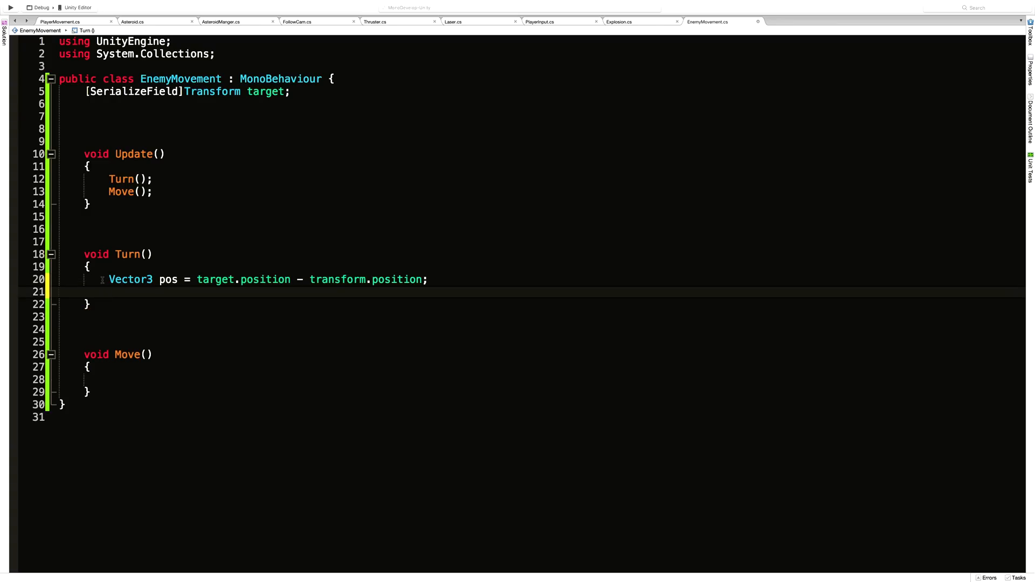
Add Quaternion rotation = Quaternion.LookRotation(pos) facing that direction.
{"action": "type", "text": "Quaternion"}
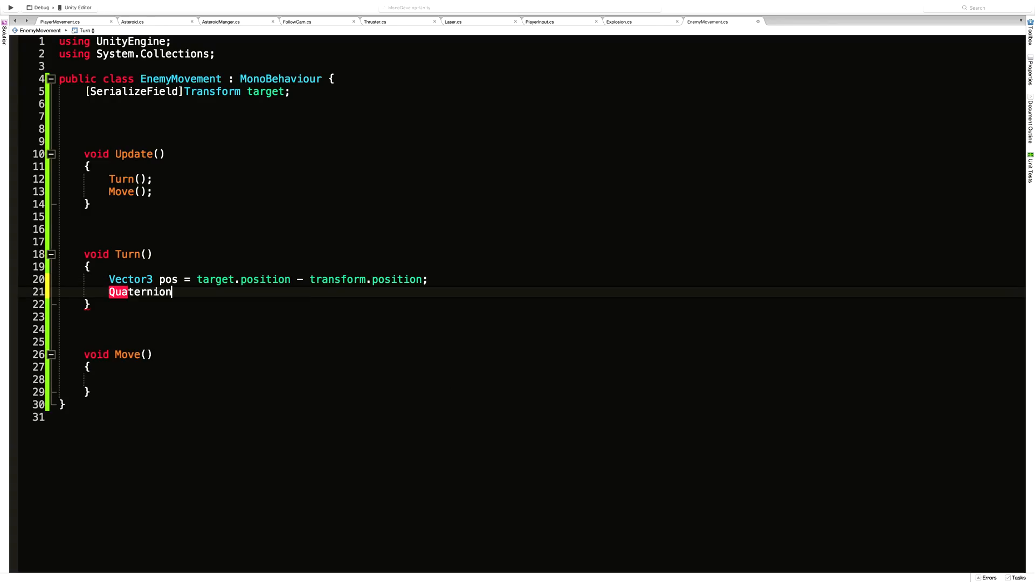
{"action": "type", "text": "r"}
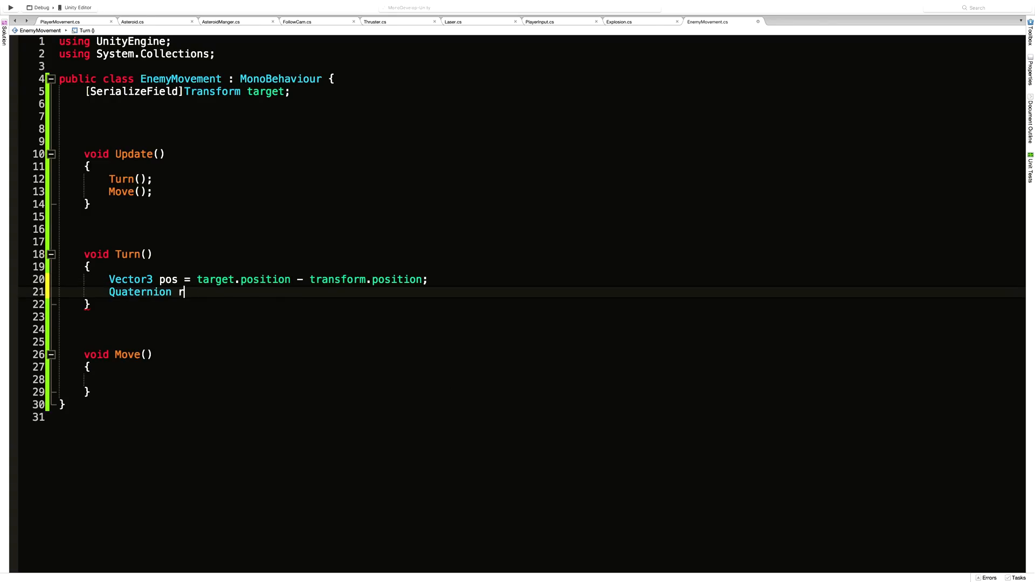
{"action": "type", "text": "otation = QUa"}
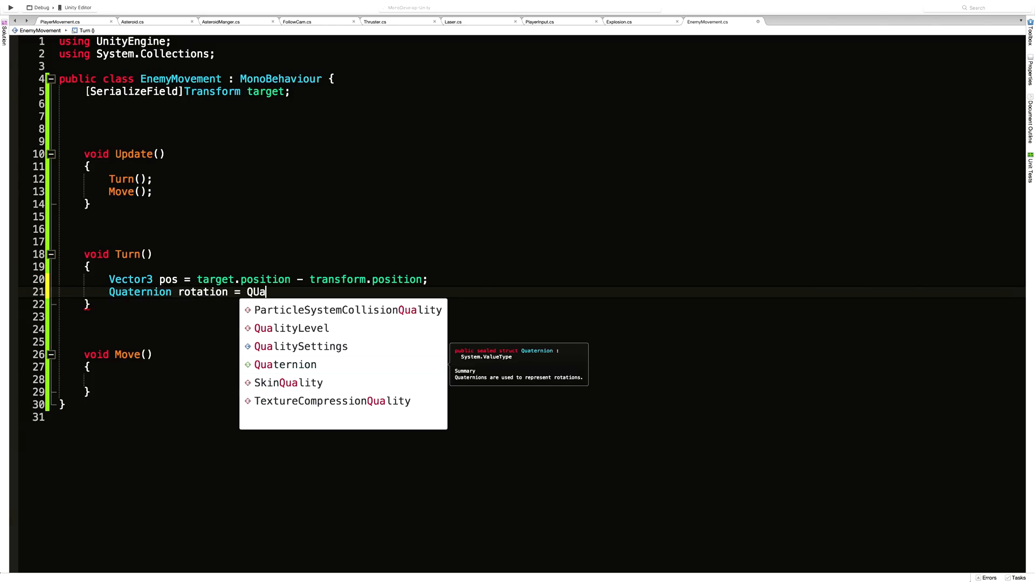
{"action": "type", "text": "aternion.LookRotation("}
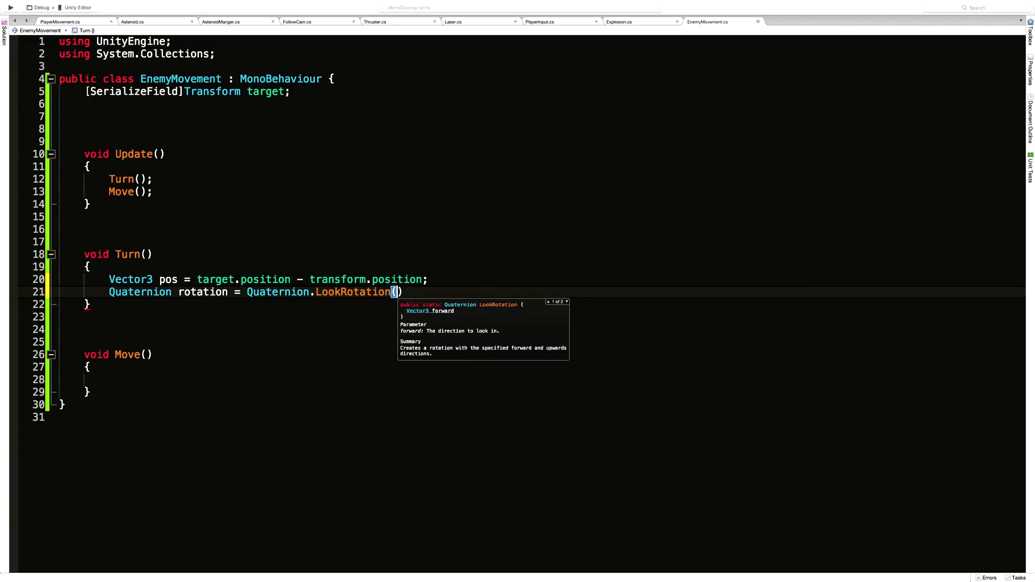
{"action": "type", "text": "pos"}
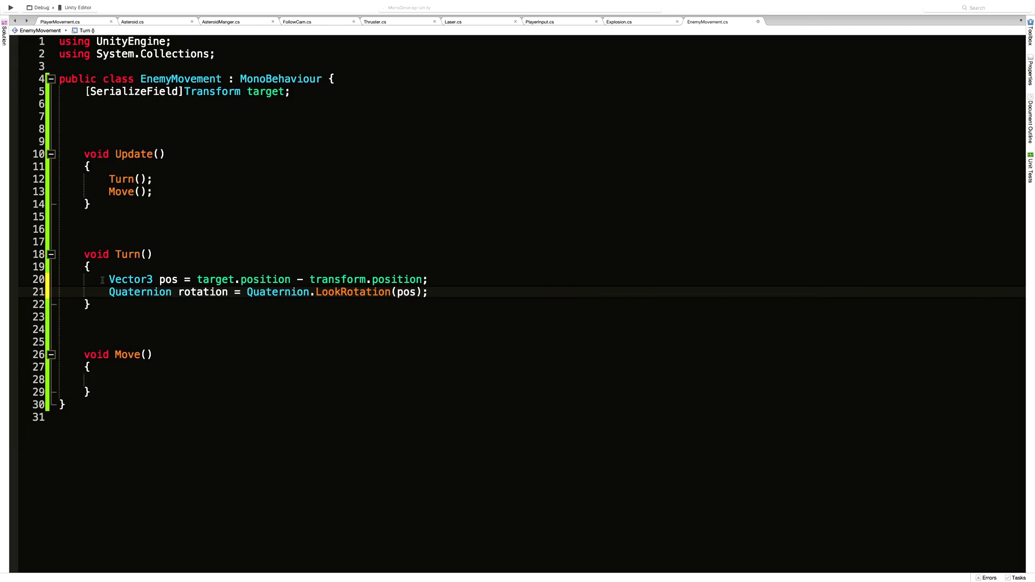
{"action": "key", "text": "enter"}
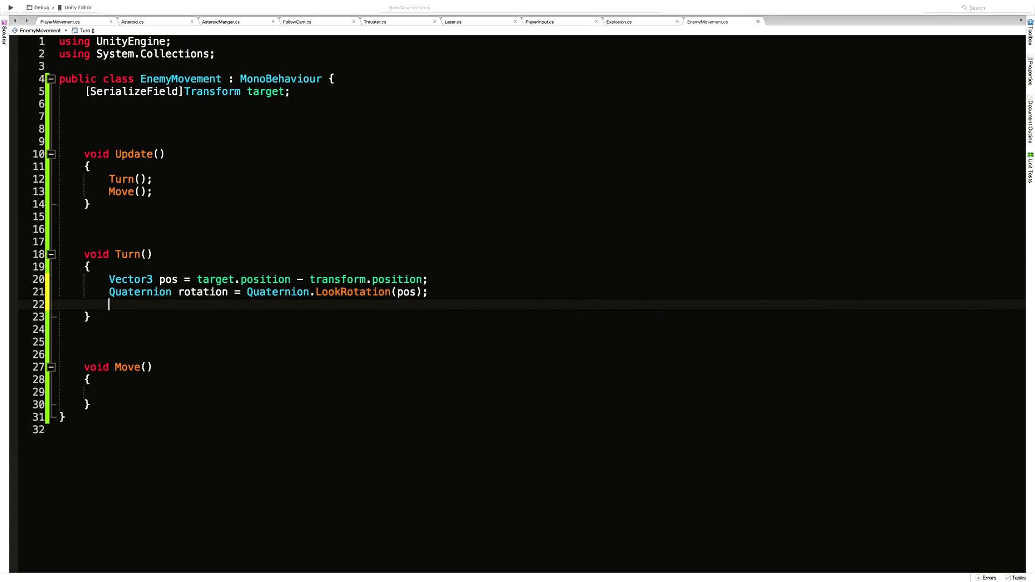
Set transform.rotation = Quaternion.Slerp(transform.rotation, rotation, Time.deltaTime).
{"action": "type", "text": "transform.otation ="}
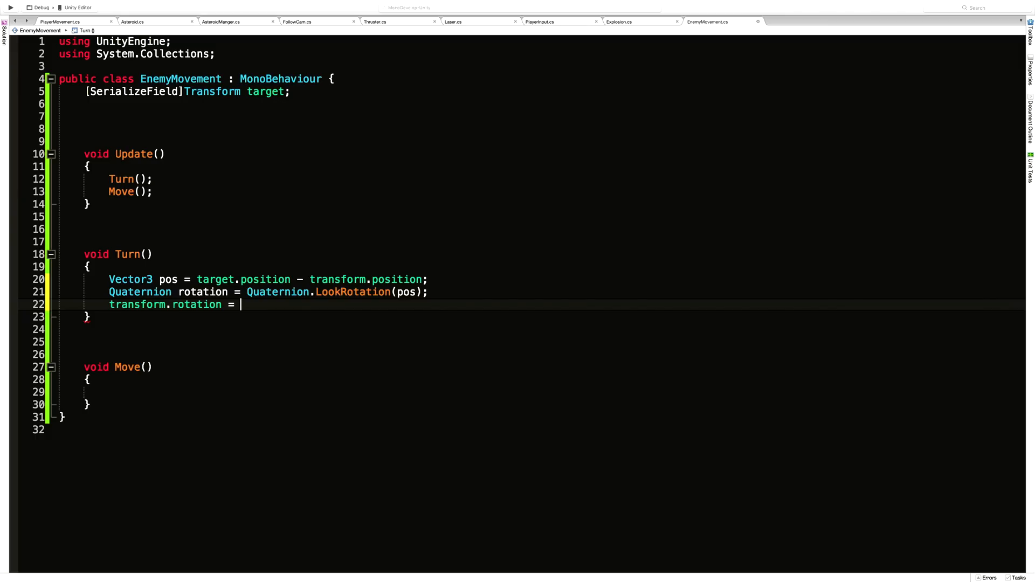
{"action": "type", "text": "Quaternion.Slerp("}
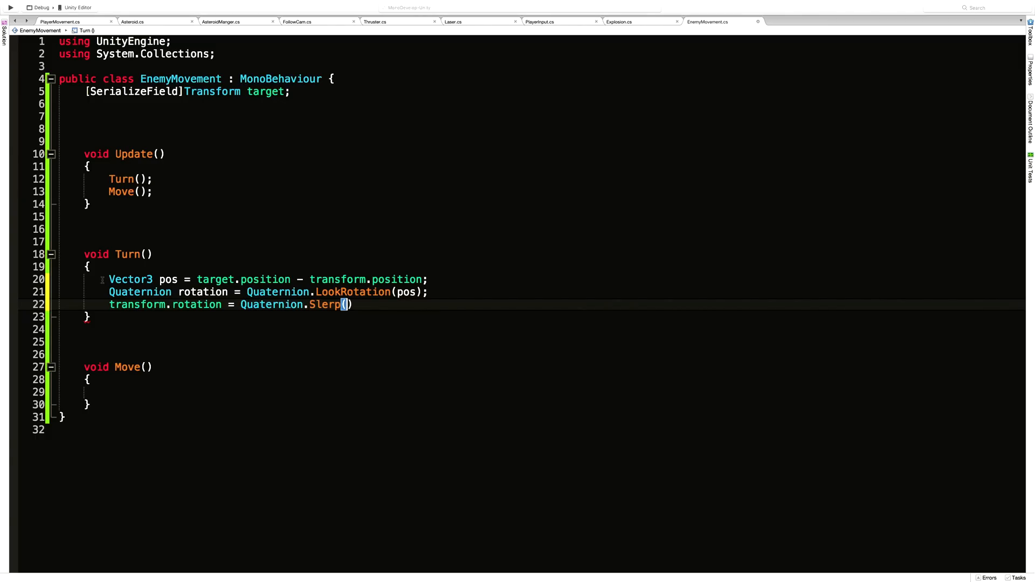
{"action": "type", "text": "tran"}
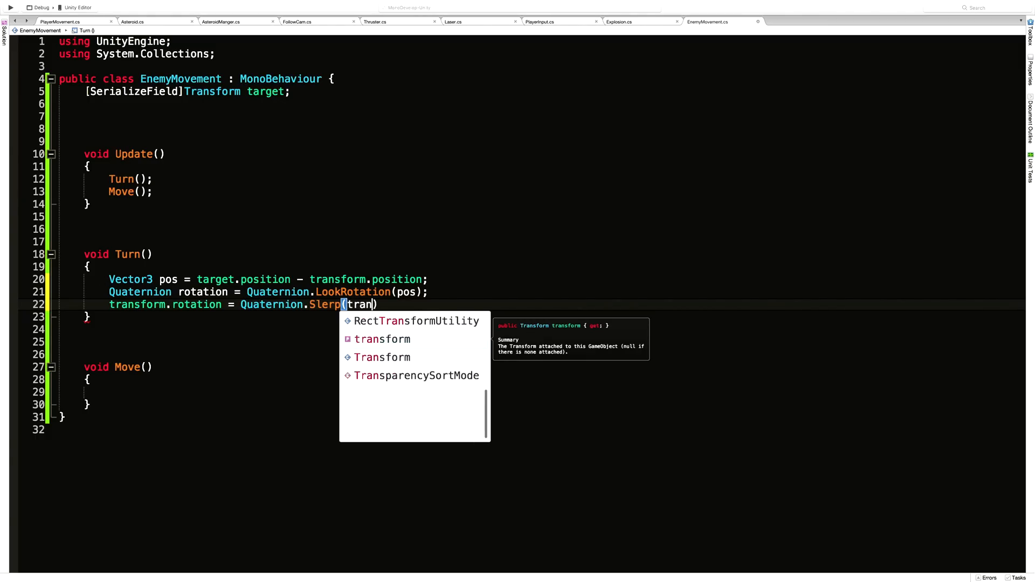
{"action": "type", "text": "sform."}
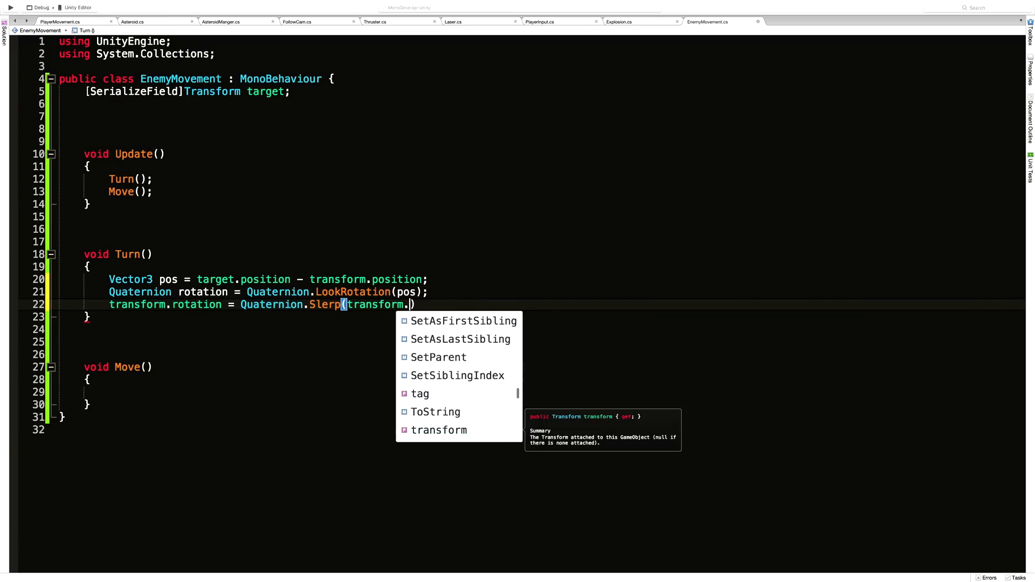
{"action": "type", "text": "rotation,"}
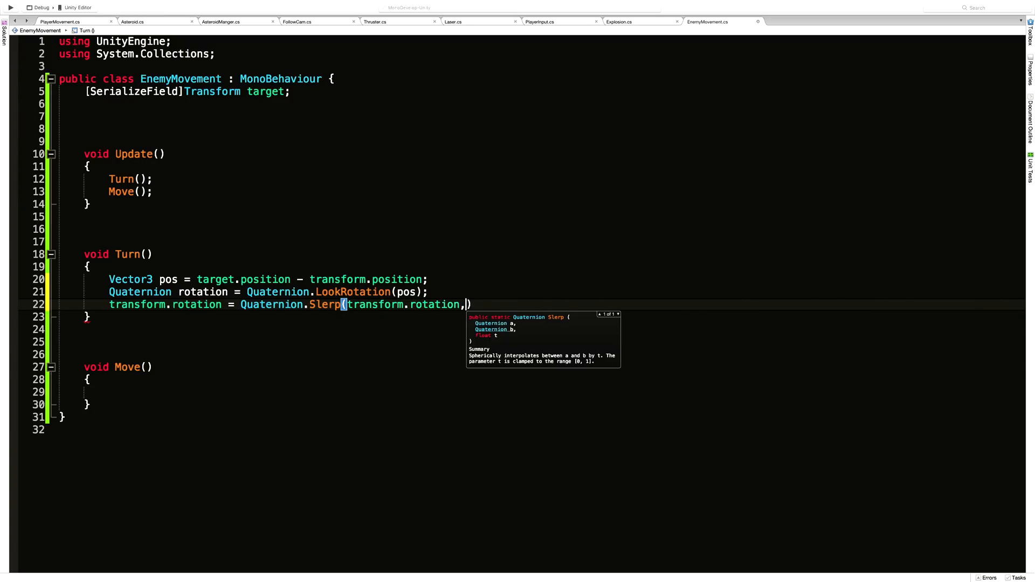
{"action": "type", "text": "rotation"}
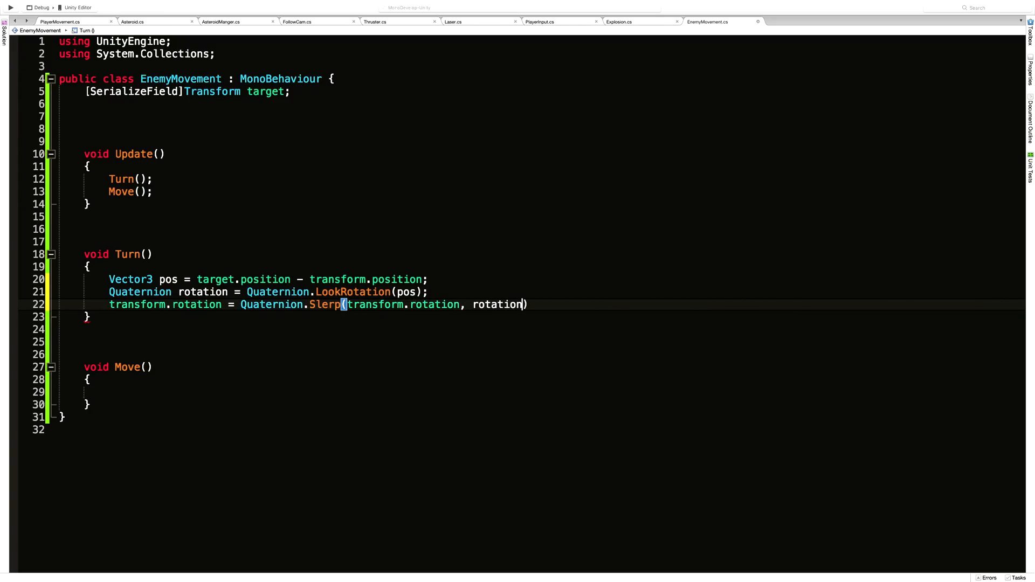
{"action": "type", "text": ","}
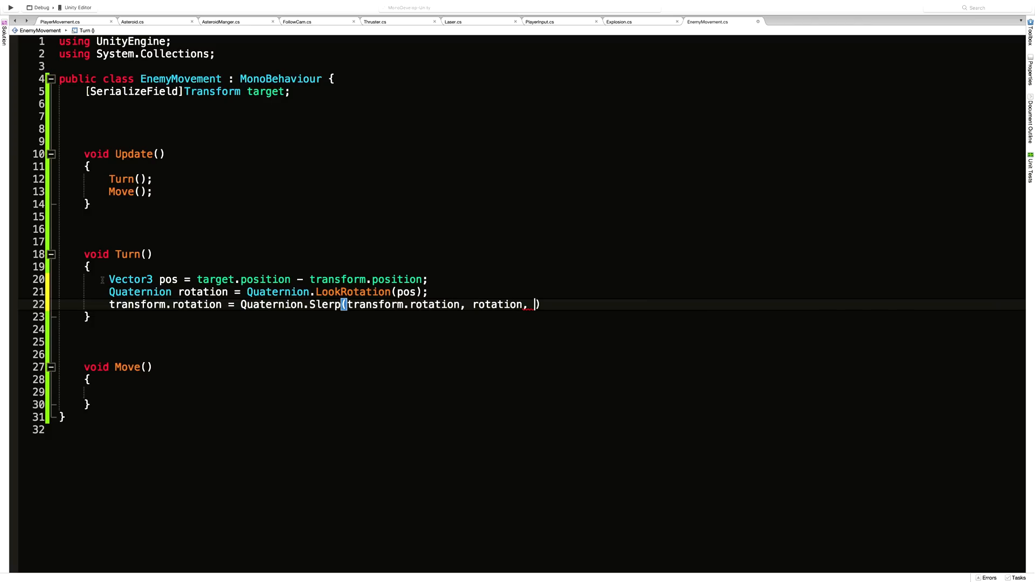
{"action": "type", "text": "Time."}
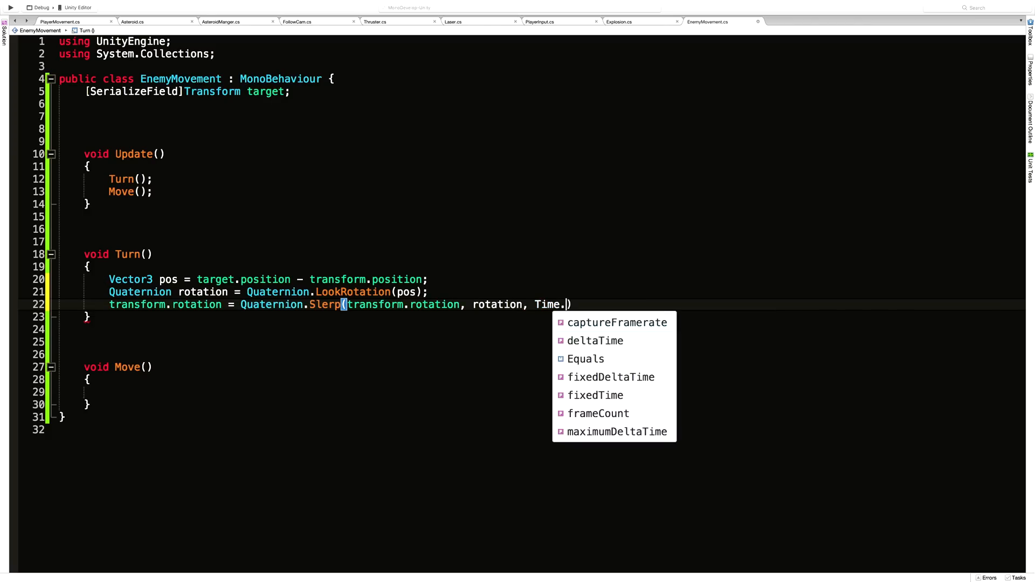
{"action": "type", "text": "deltaTime);"}
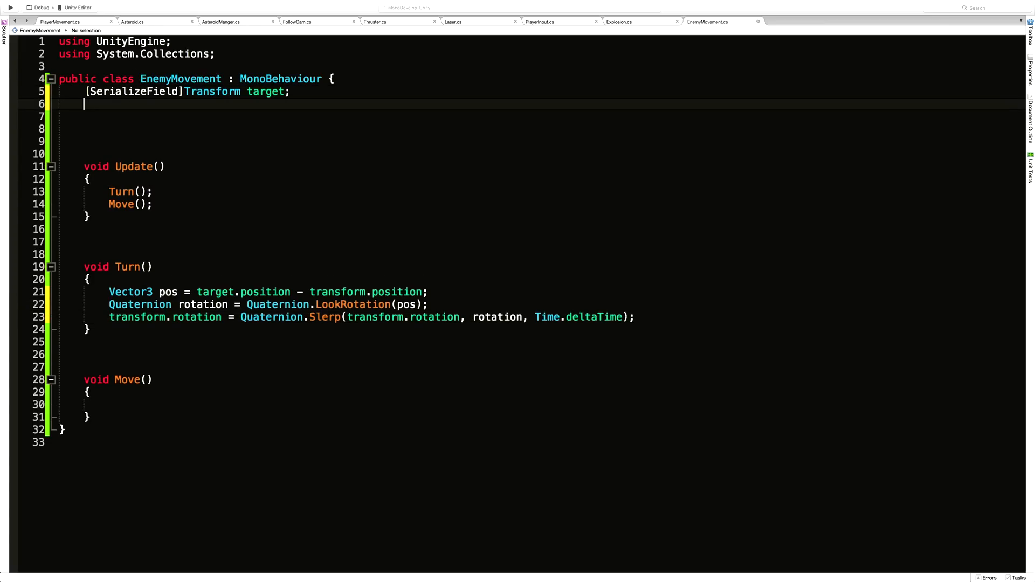
Declare a [SerializeField] float rotationalDamp field defaulting to 0.5f.
{"action": "type", "text": "{}"}
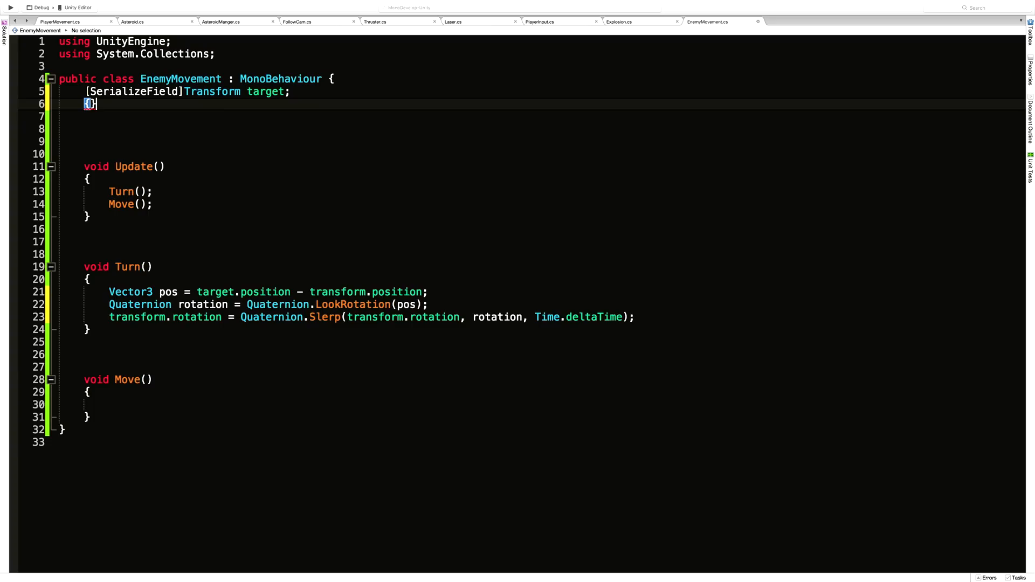
{"action": "type", "text": "[SerializeField]float ro"}
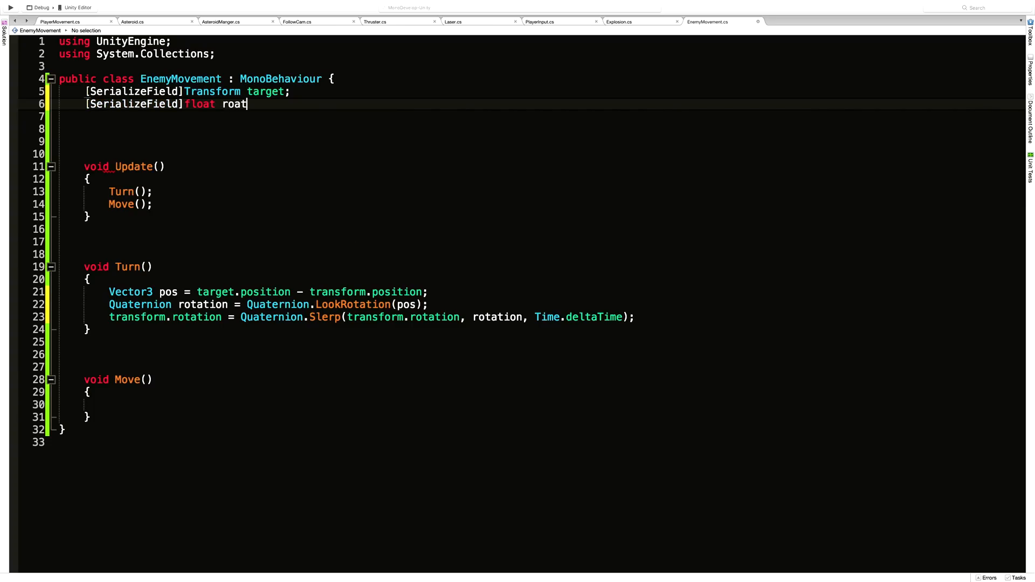
{"action": "type", "text": "ationalDamp ="}
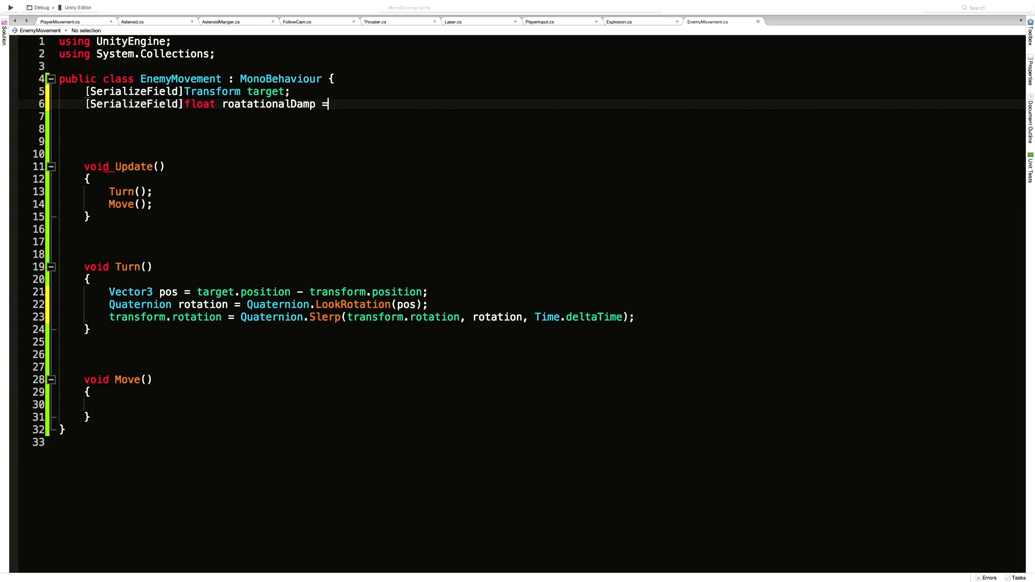
{"action": "type", "text": ".5"}
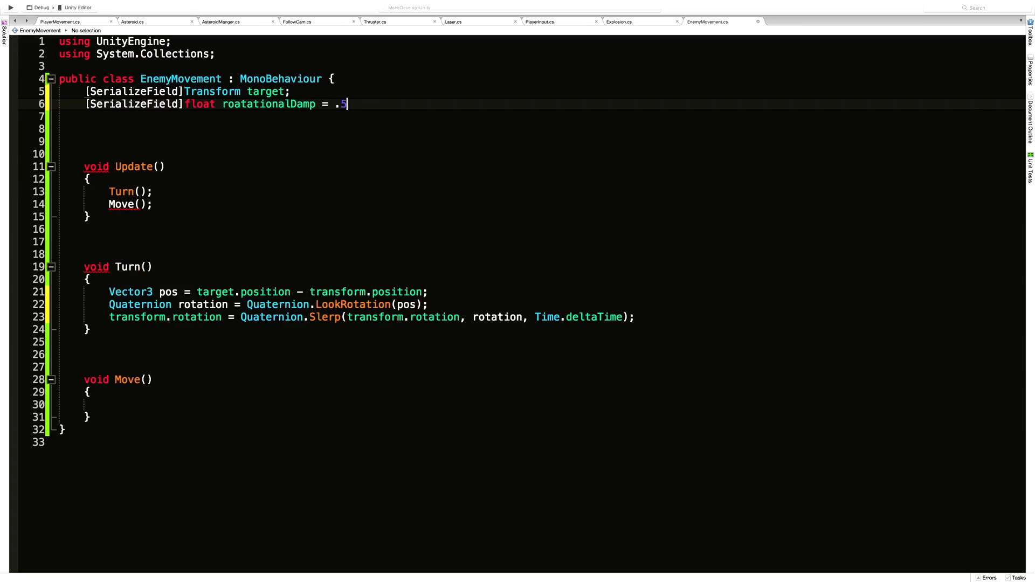
{"action": "type", "text": "f;"}
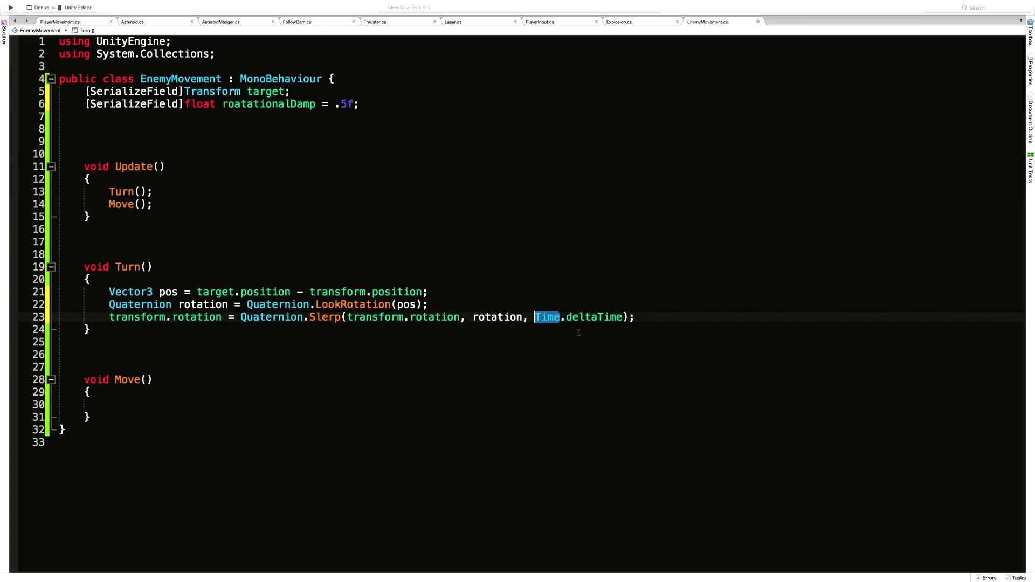
Fix the field's spelling to rotationalDamp and multiply it by Time.deltaTime in the Slerp.
{"action": "type", "text": "rotat"}
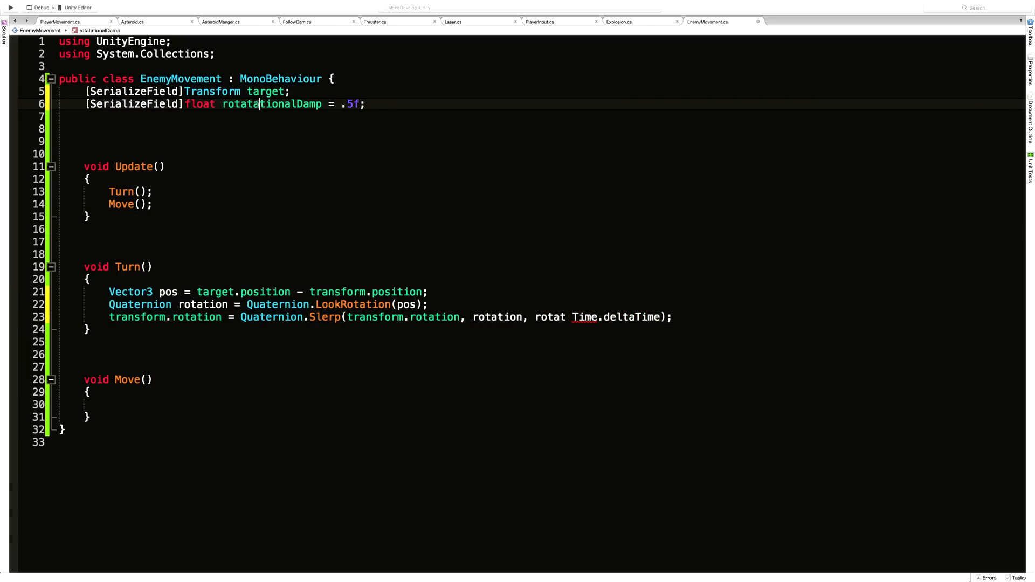
{"action": "double_click", "coordinate": [272, 104]}
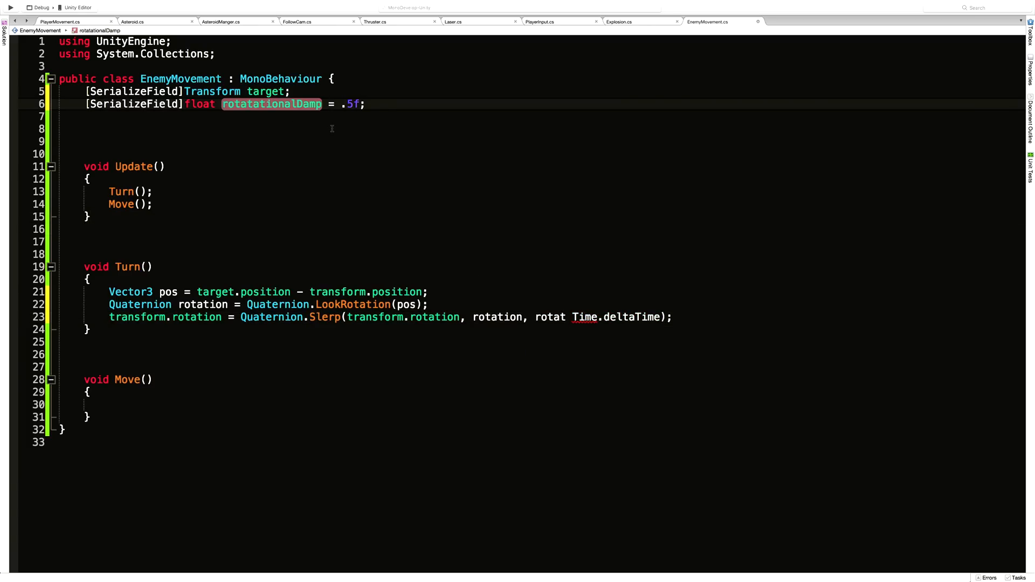
{"action": "type", "text": "rotat"}
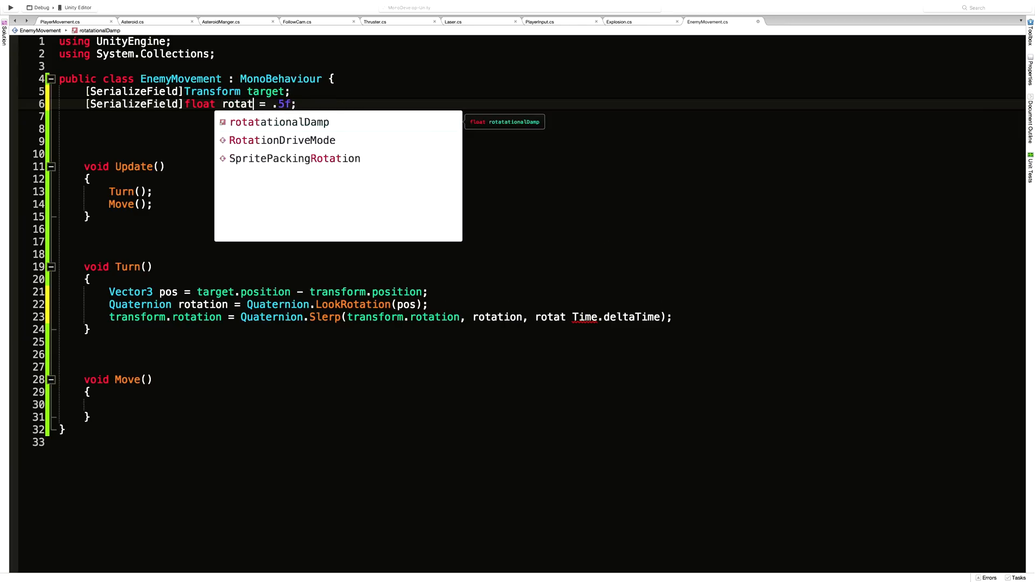
{"action": "key", "text": "Tab"}
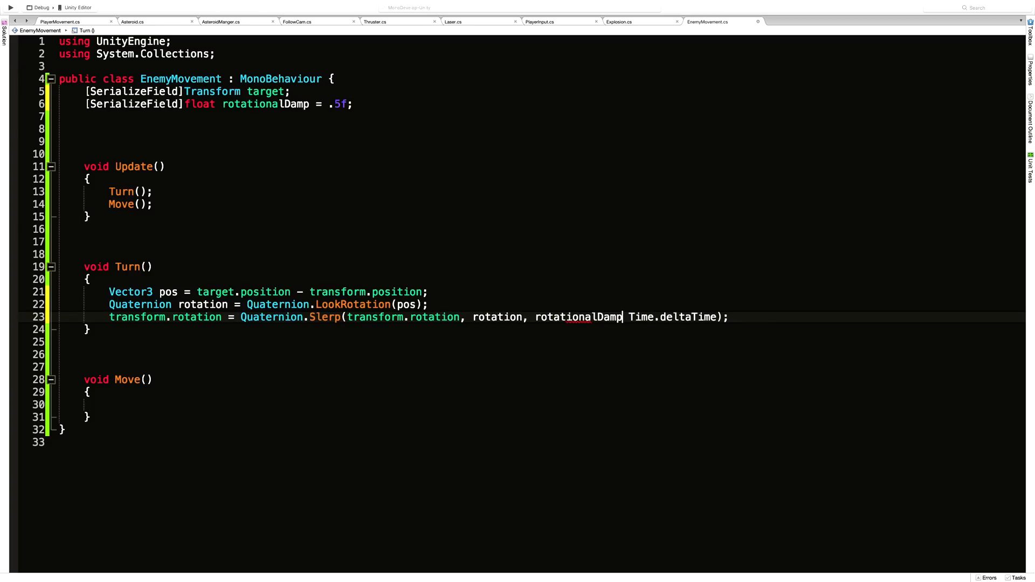
{"action": "type", "text": "*"}
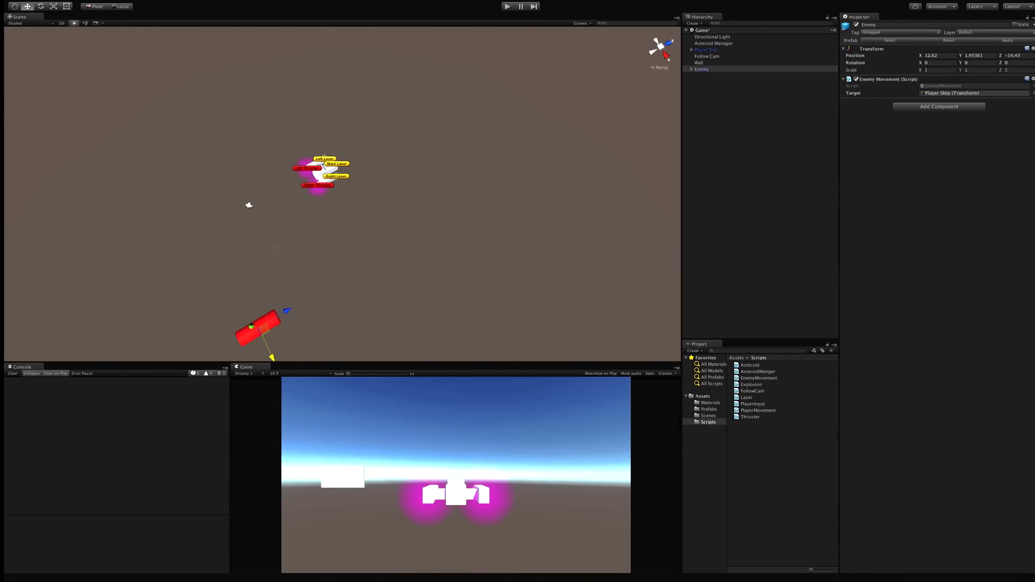
Play the scene, watch the Player Ship as the Enemy turns toward it, then stop.
{"action": "left_click", "coordinate": [697, 69]}
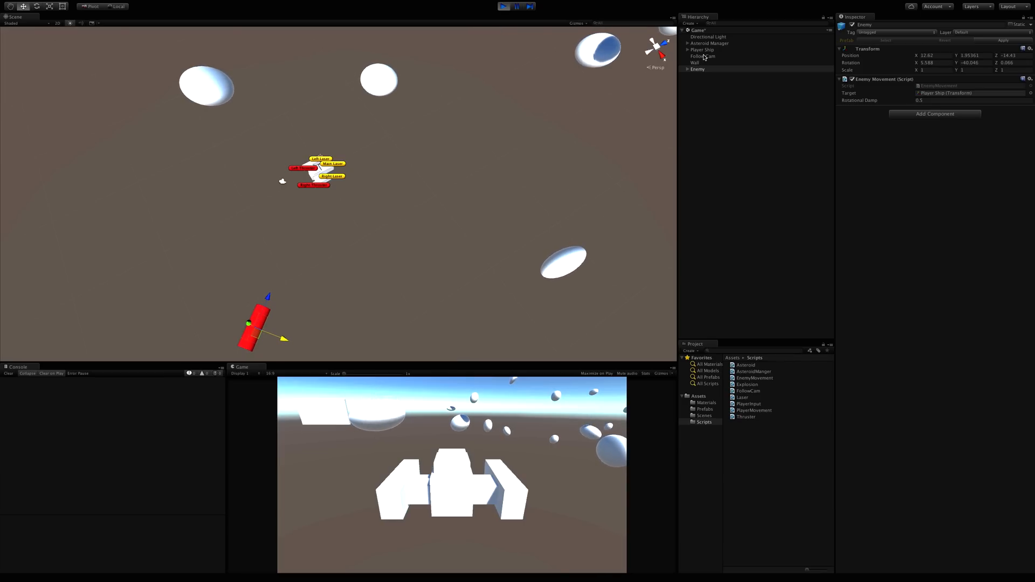
{"action": "left_click", "coordinate": [702, 50]}
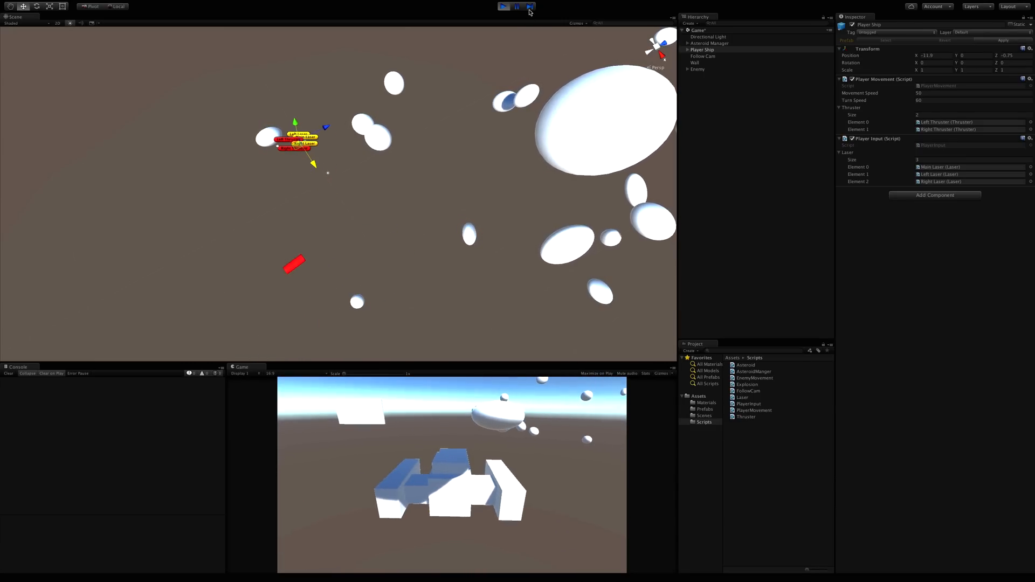
{"action": "left_click", "coordinate": [504, 6]}
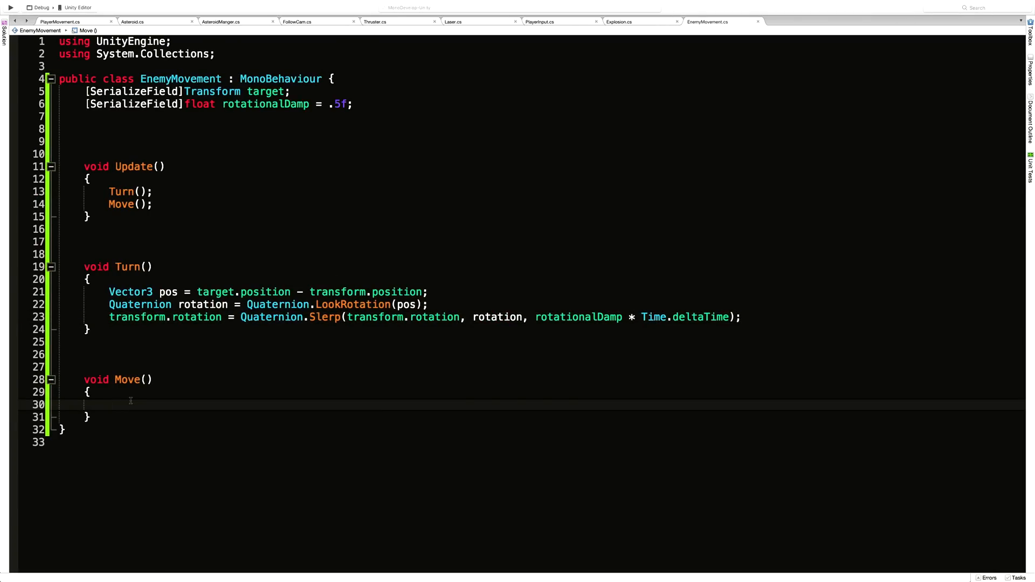
In Move, write transform += transform.forward * Time.deltaTime.
{"action": "type", "text": "transform"}
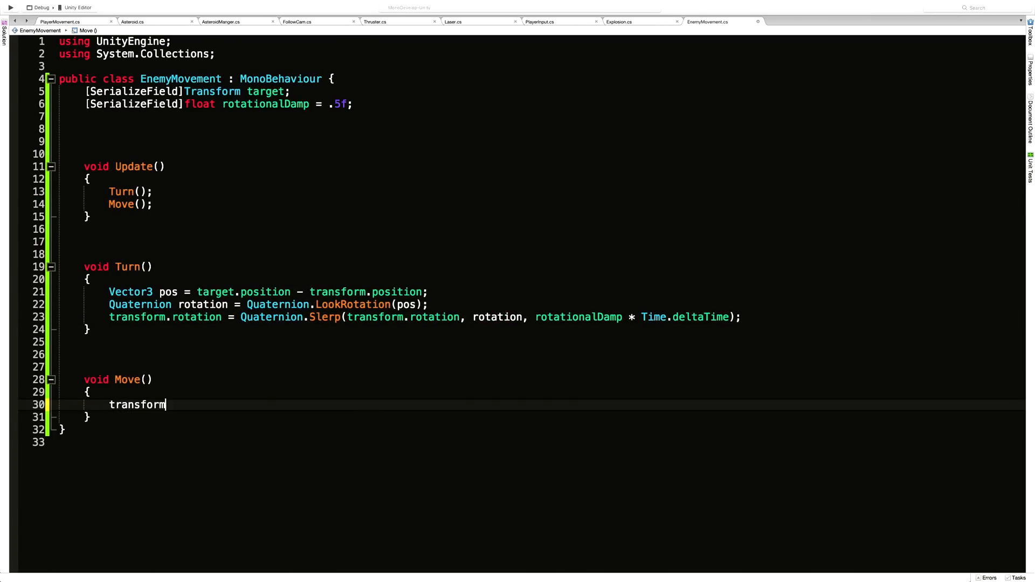
{"action": "type", "text": "+="}
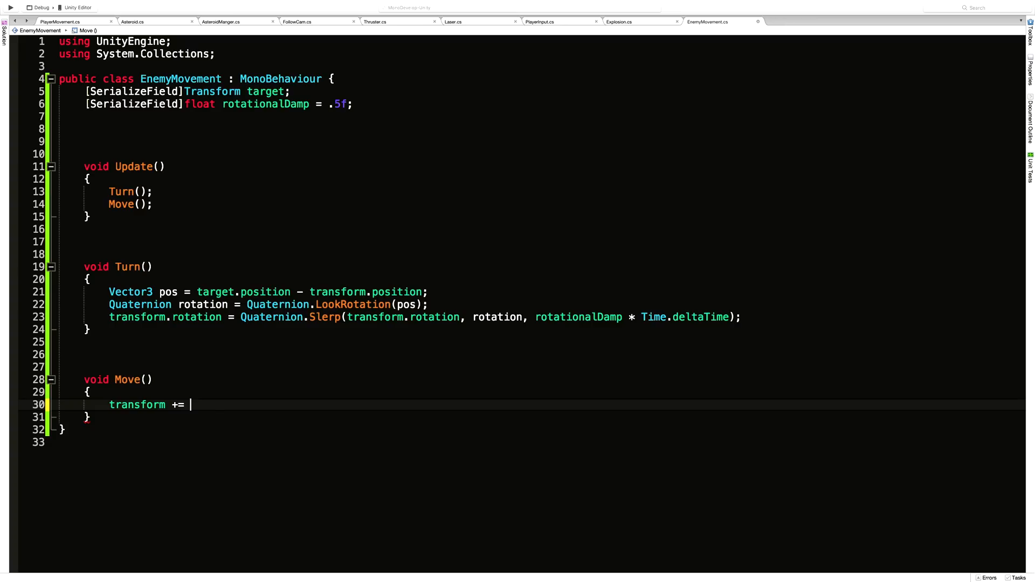
{"action": "type", "text": "transform.forward *"}
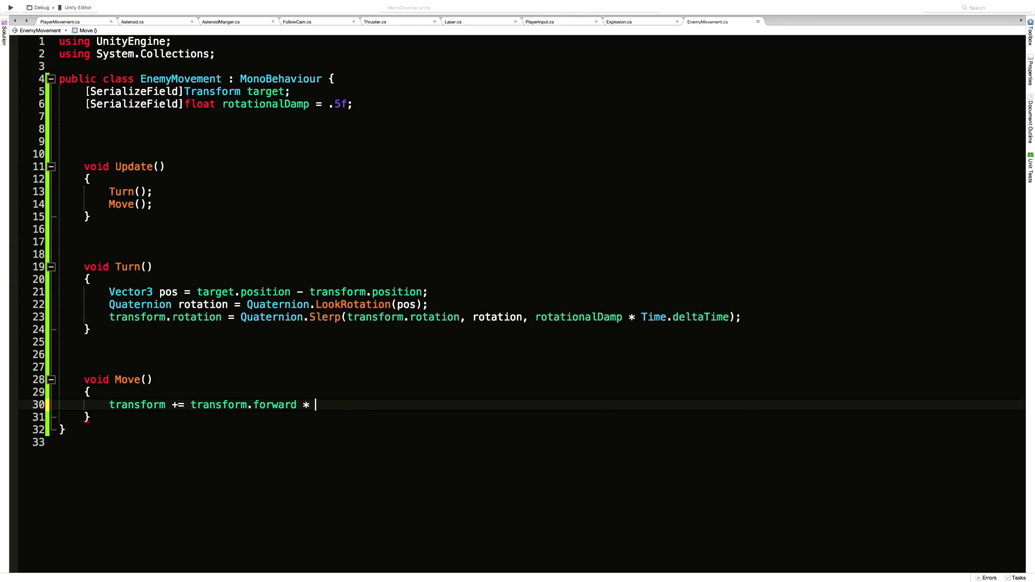
{"action": "type", "text": "Time.deltaTime;"}
{"action": "type", "text": "[SerializeField"}
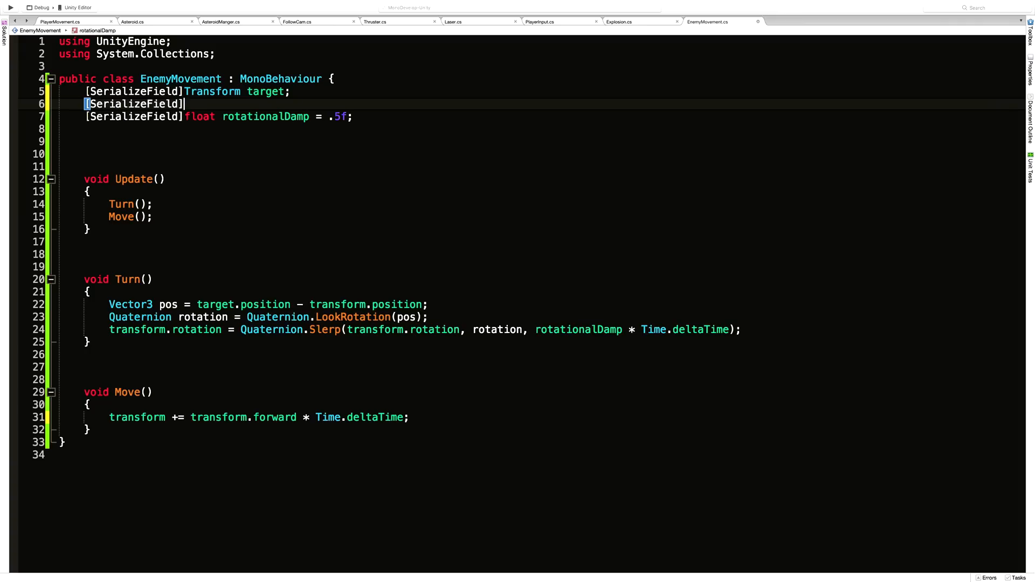
Declare [SerializeField] float movementSpeed = 10f and multiply it into the forward motion.
{"action": "type", "text": "float movementSP"}
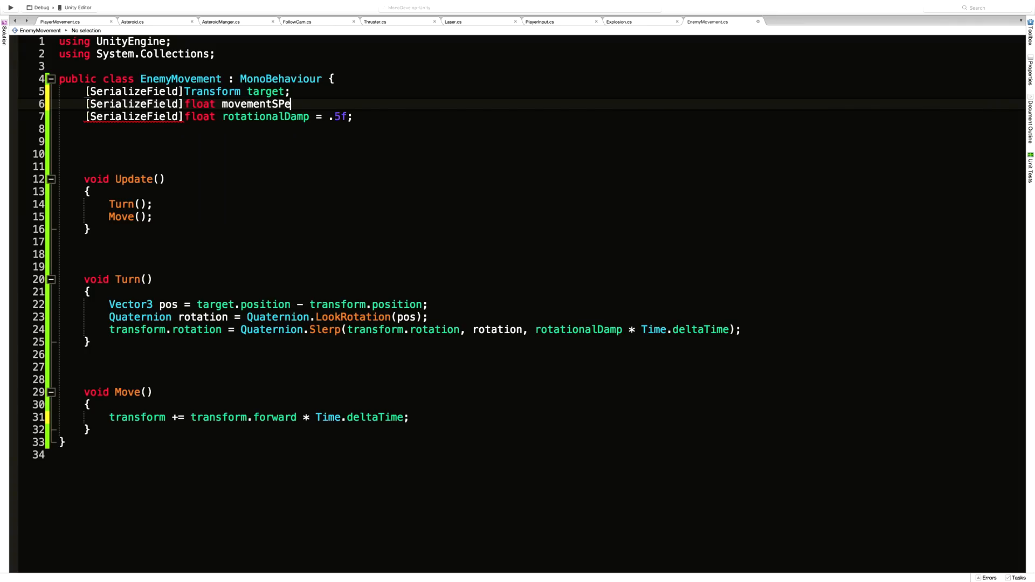
{"action": "type", "text": "ed = 10"}
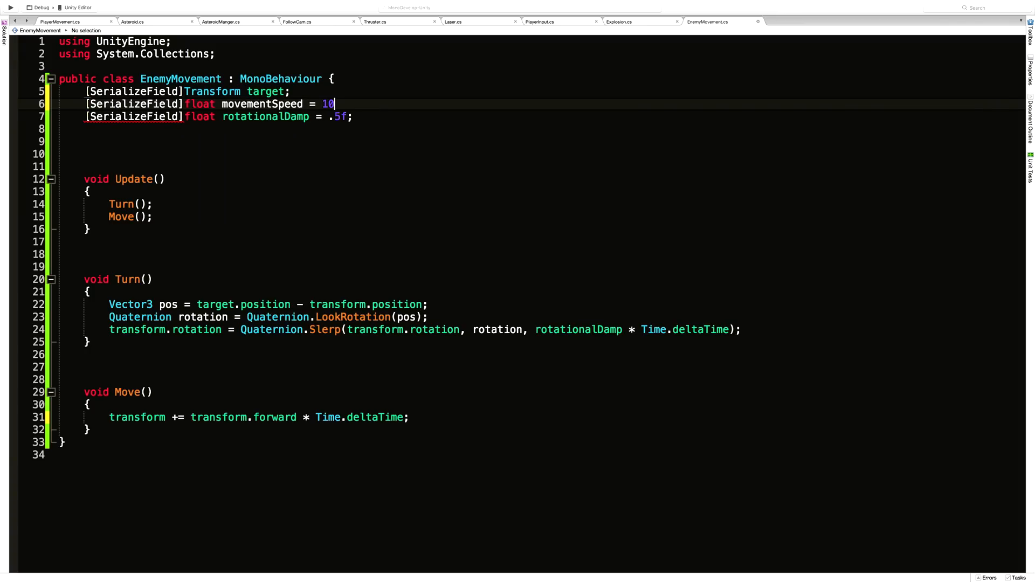
{"action": "type", "text": "f;"}
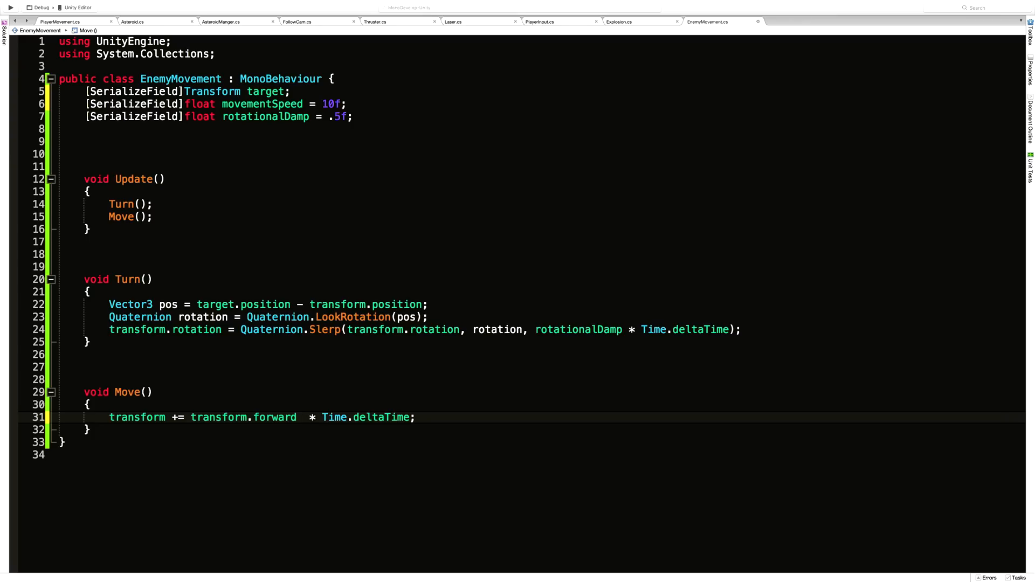
{"action": "type", "text": "movementSpeed *"}
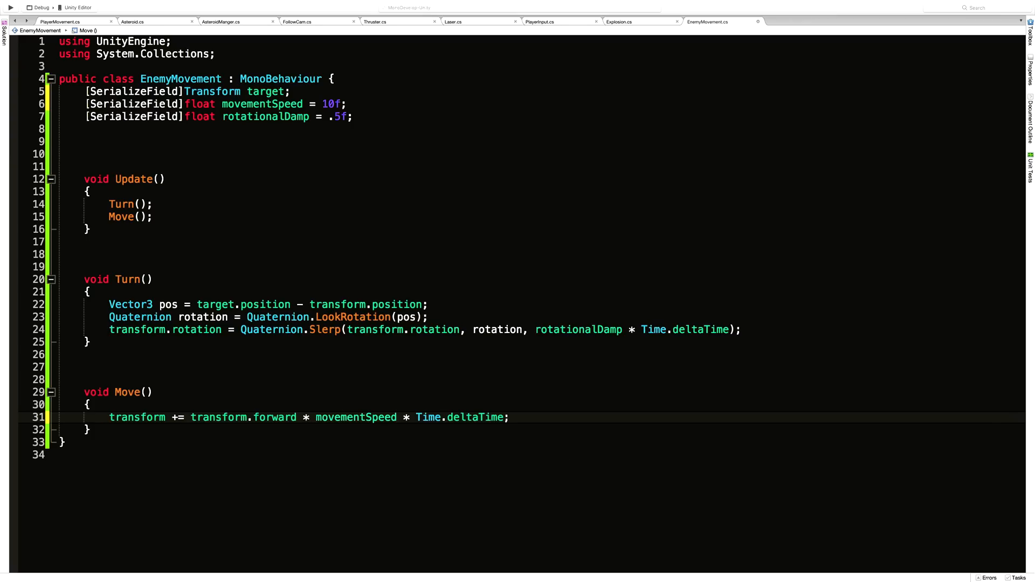
{"action": "left_click", "coordinate": [397, 417]}
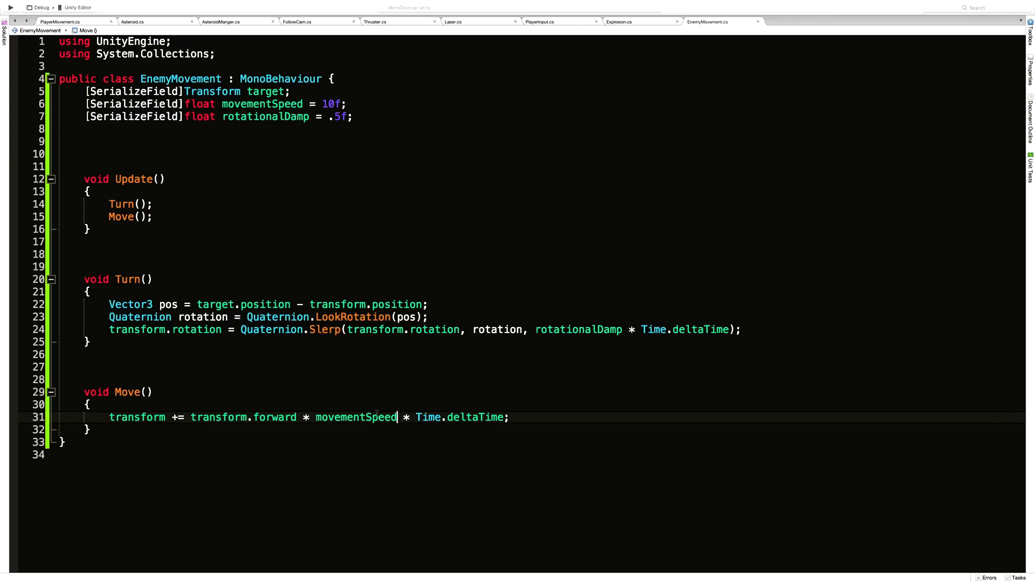
{"action": "left_click", "coordinate": [503, 6]}
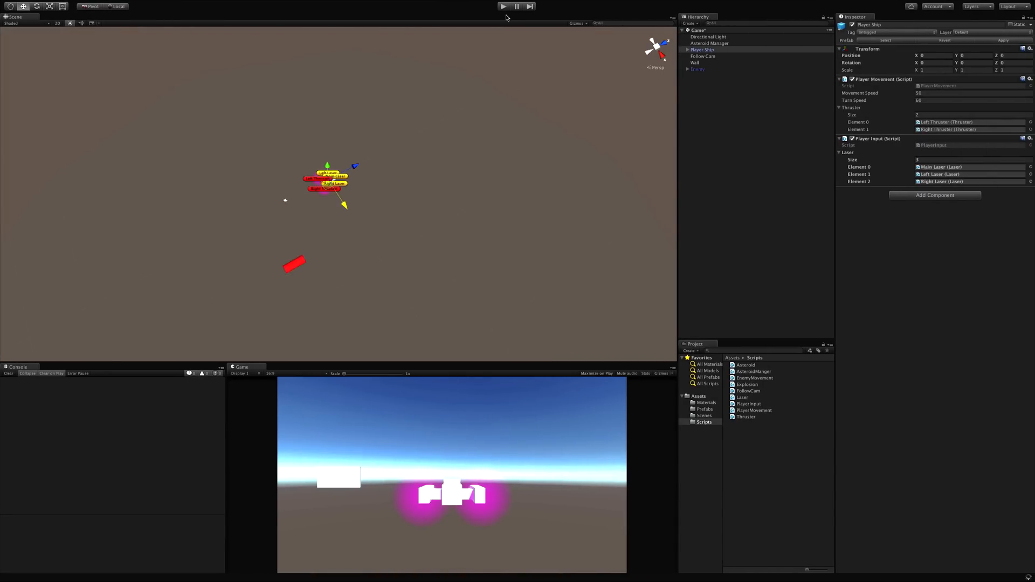
Change Move to add the forward motion to transform.position, then return to Unity and play.
{"action": "left_click", "coordinate": [503, 6]}
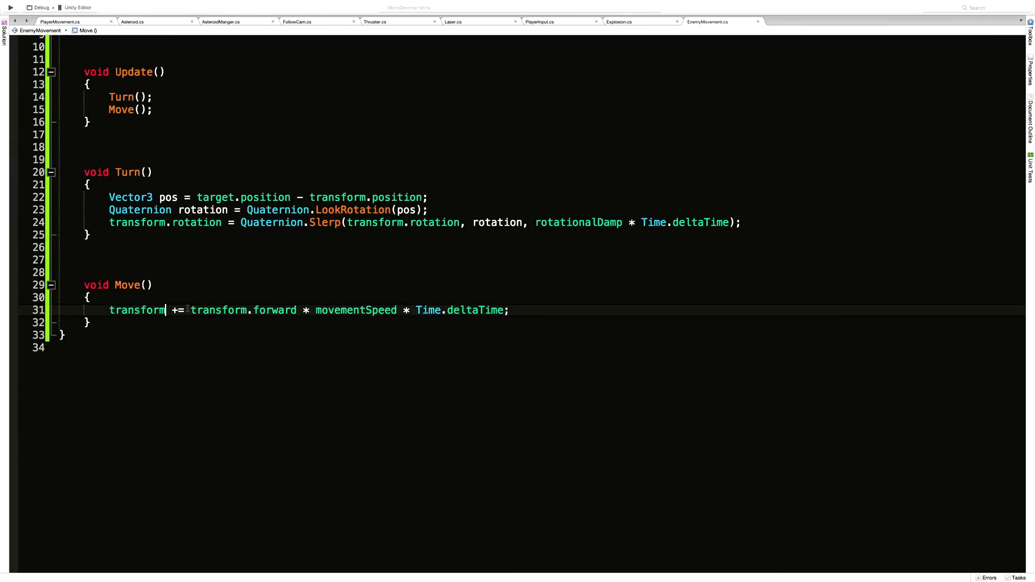
{"action": "type", "text": ".position"}
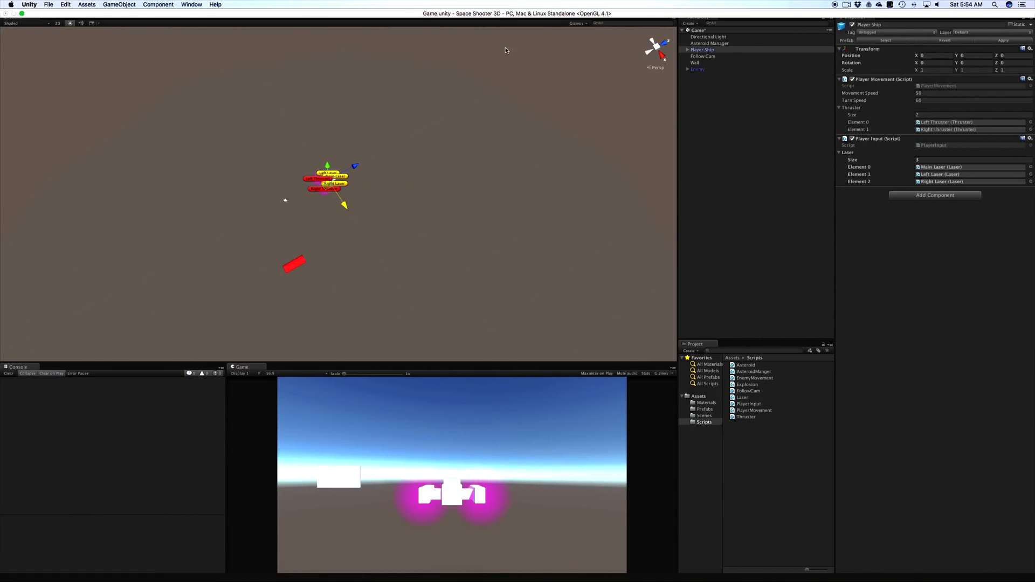
{"action": "left_click", "coordinate": [698, 69]}
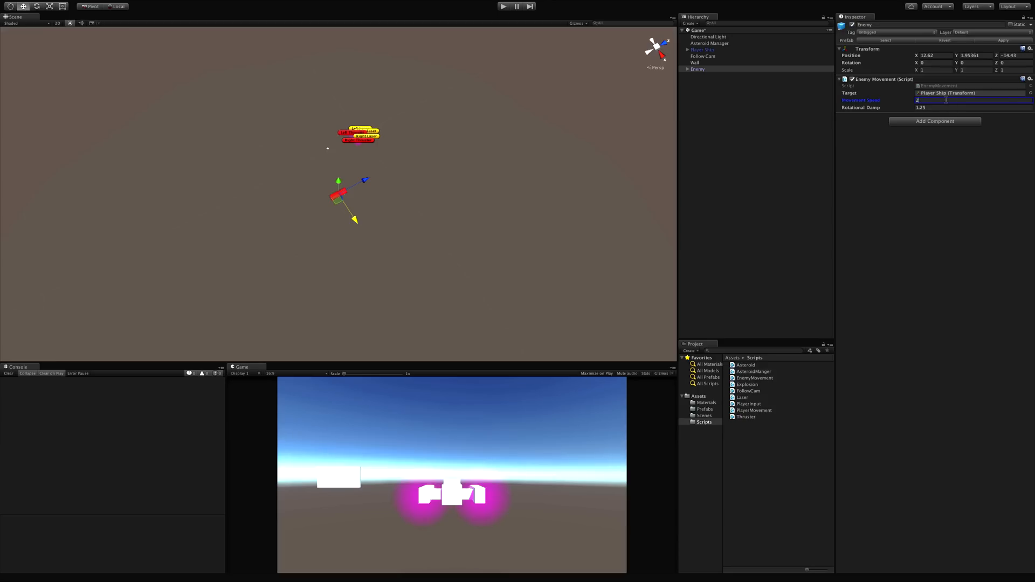
Enter 25 as the Enemy's Movement Speed in the Inspector.
{"action": "type", "text": "25"}
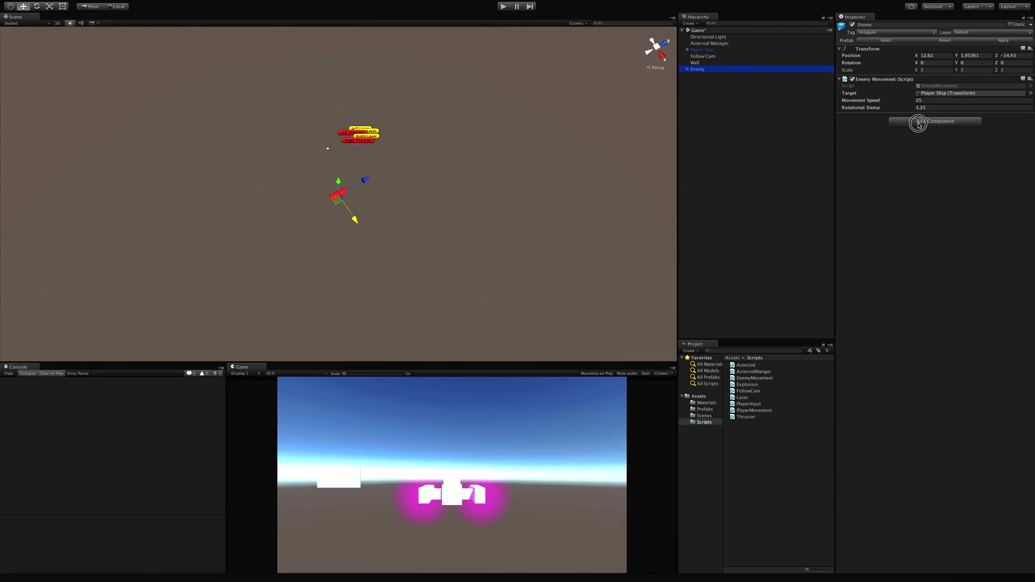
Add a Trail Renderer to the Enemy and test-run its trail chasing the ship.
{"action": "left_click", "coordinate": [935, 122]}
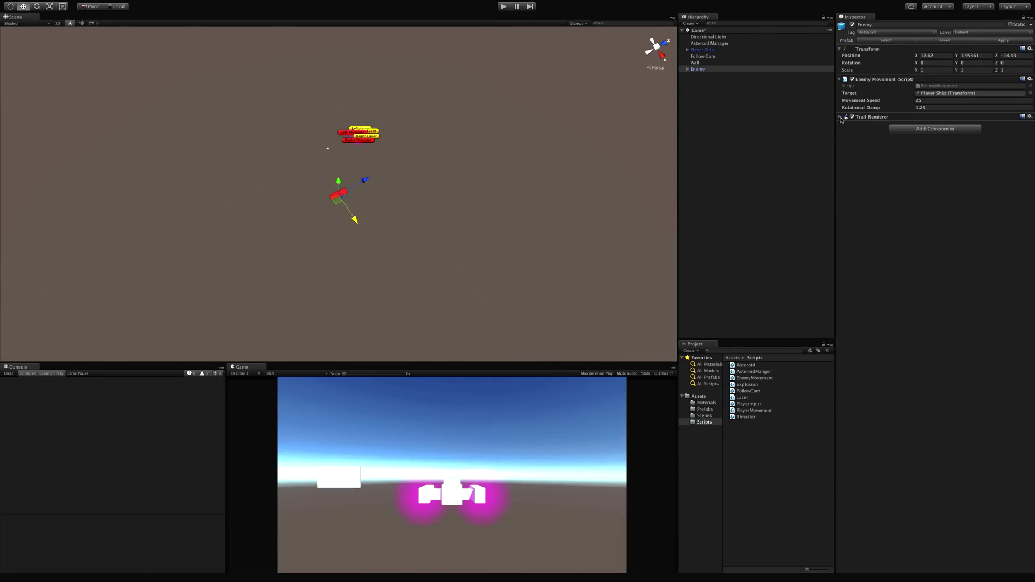
{"action": "left_click", "coordinate": [840, 117]}
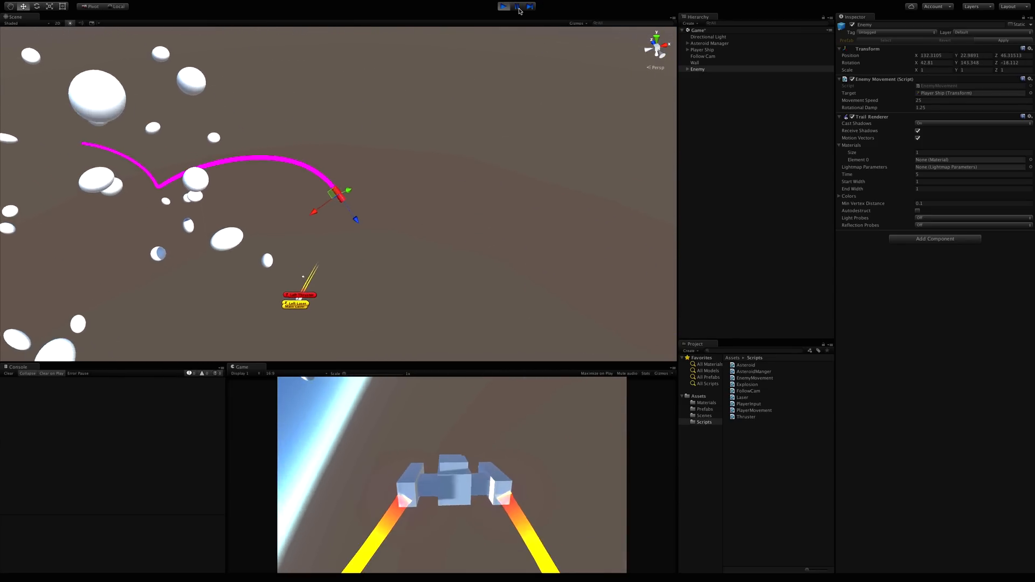
{"action": "left_click", "coordinate": [506, 6]}
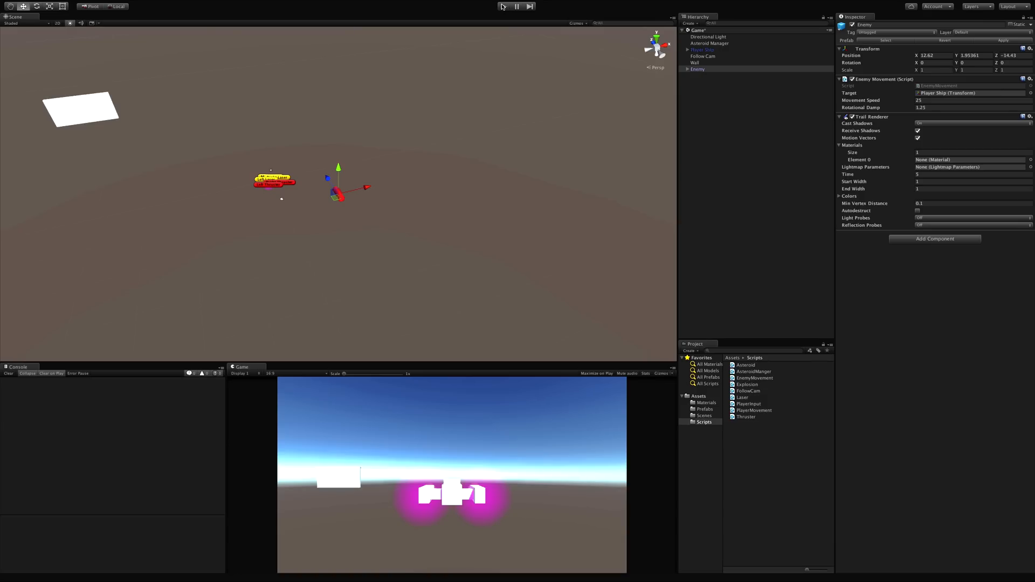